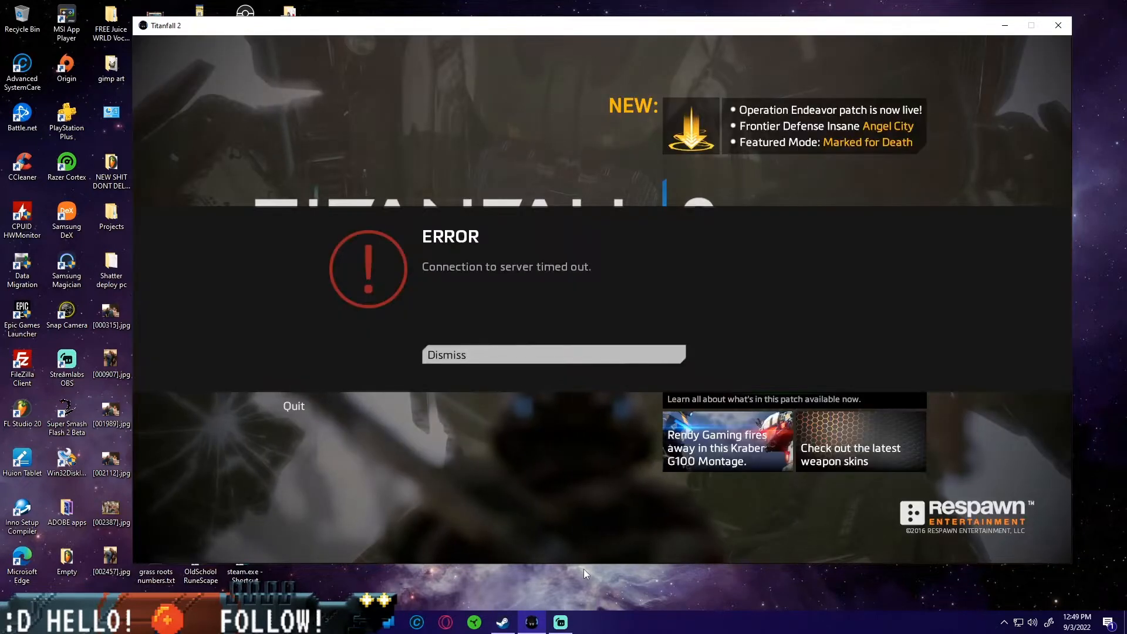
Step: Dismiss the connection timed-out error so Titanfall 2 keeps running
{"action": "left_click", "coordinate": [553, 355]}
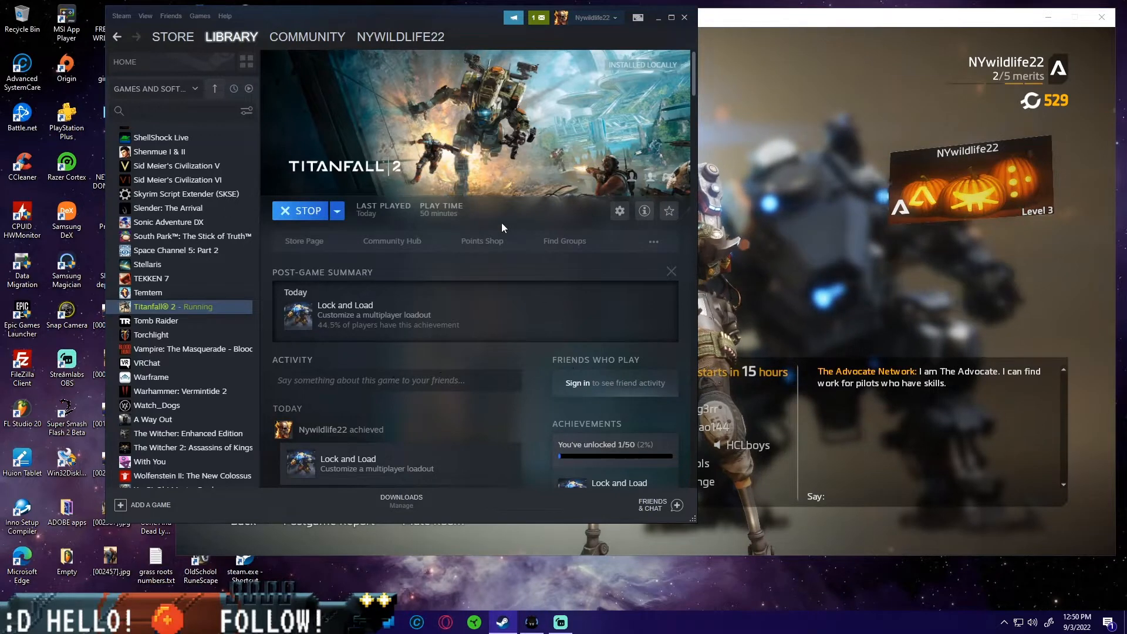
{"action": "mouse_move", "coordinate": [184, 307]}
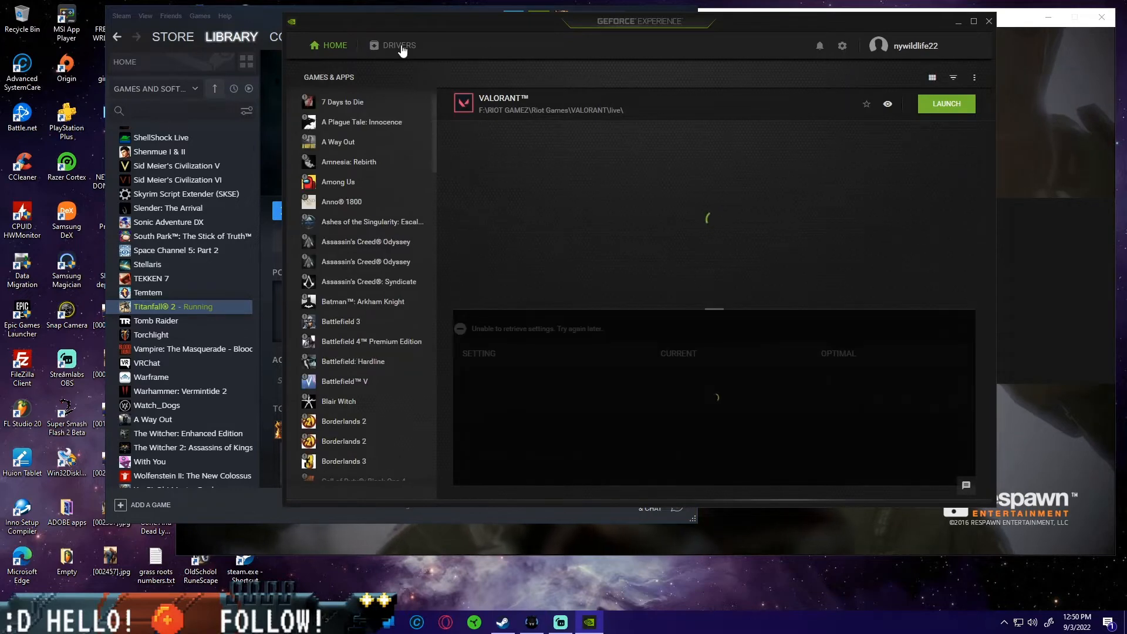
Step: Verify the driver is current, switch off the In-Game Overlay in settings, and close GeForce Experience
{"action": "left_click", "coordinate": [393, 45]}
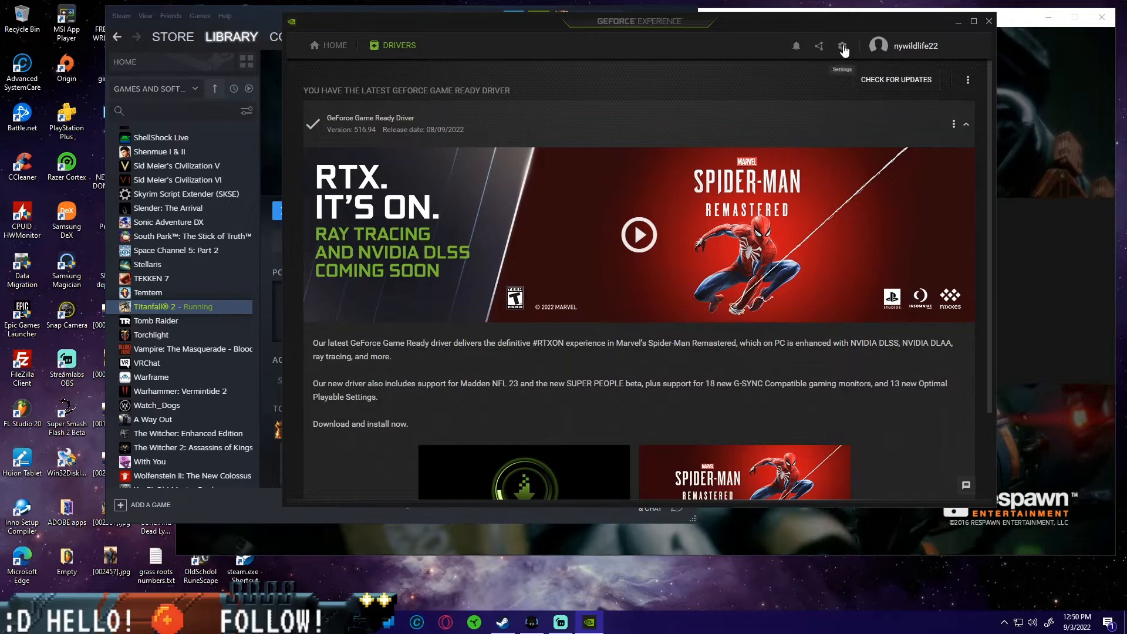
{"action": "left_click", "coordinate": [843, 46]}
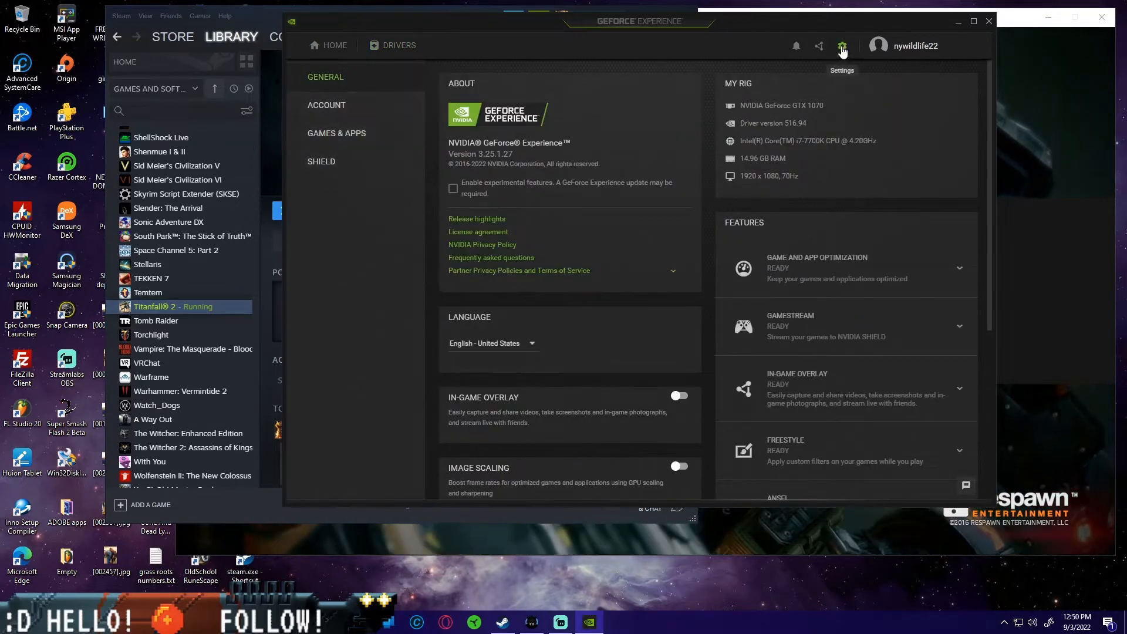
{"action": "scroll", "scroll_direction": "down", "scroll_amount": 3}
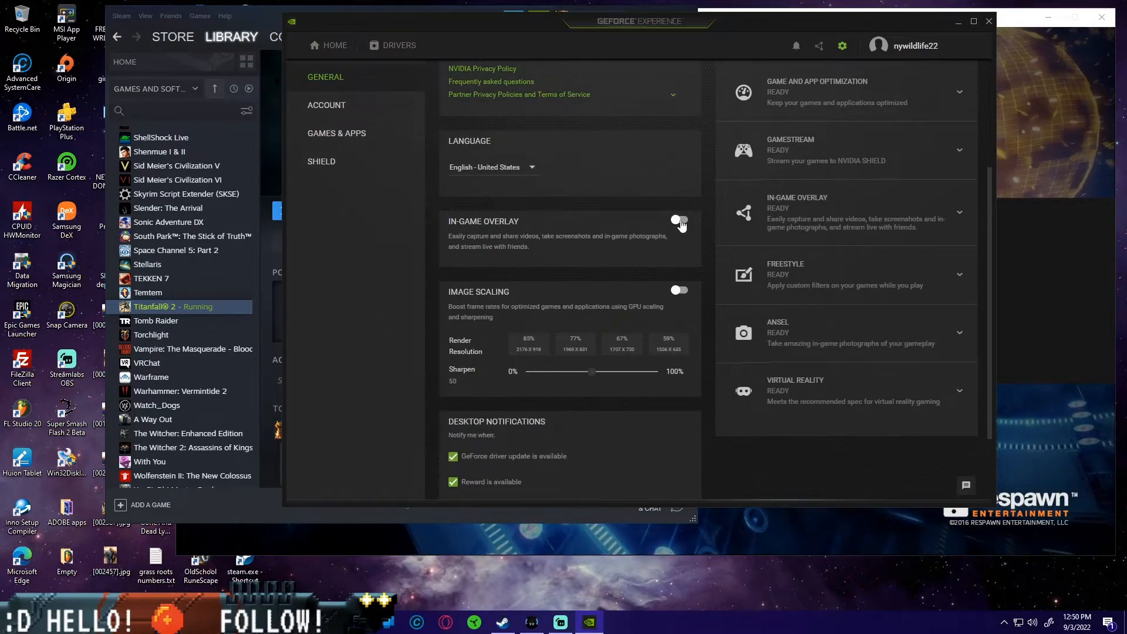
{"action": "left_click", "coordinate": [677, 221]}
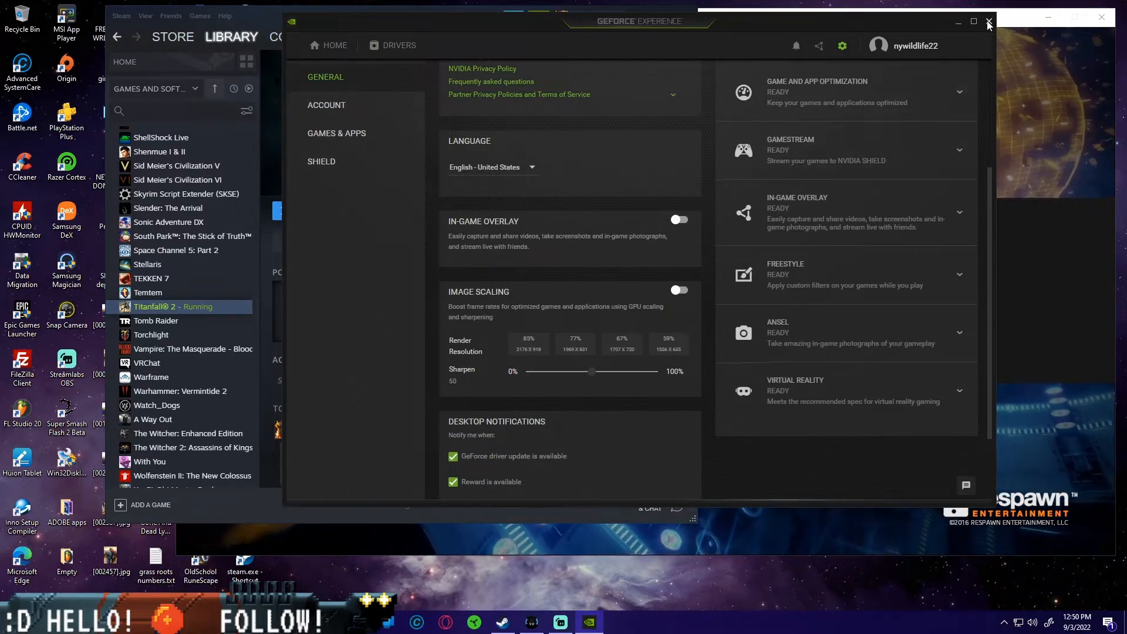
{"action": "left_click", "coordinate": [987, 22]}
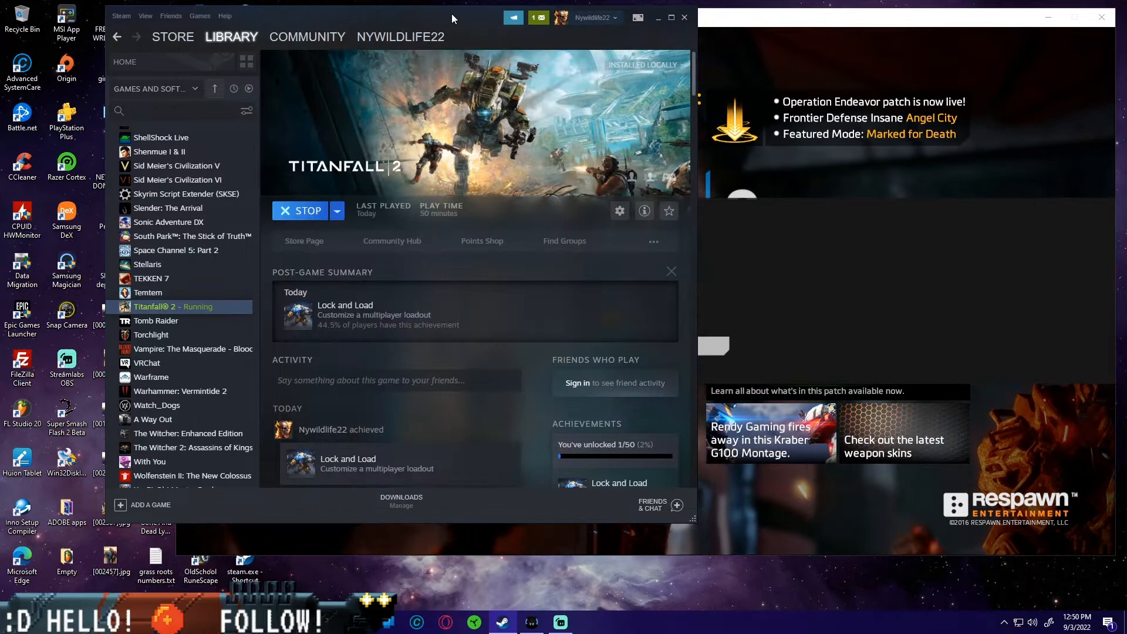
Step: Open Steam's client Settings from the Steam menu, bringing the Origin library to the front
{"action": "left_click", "coordinate": [120, 15]}
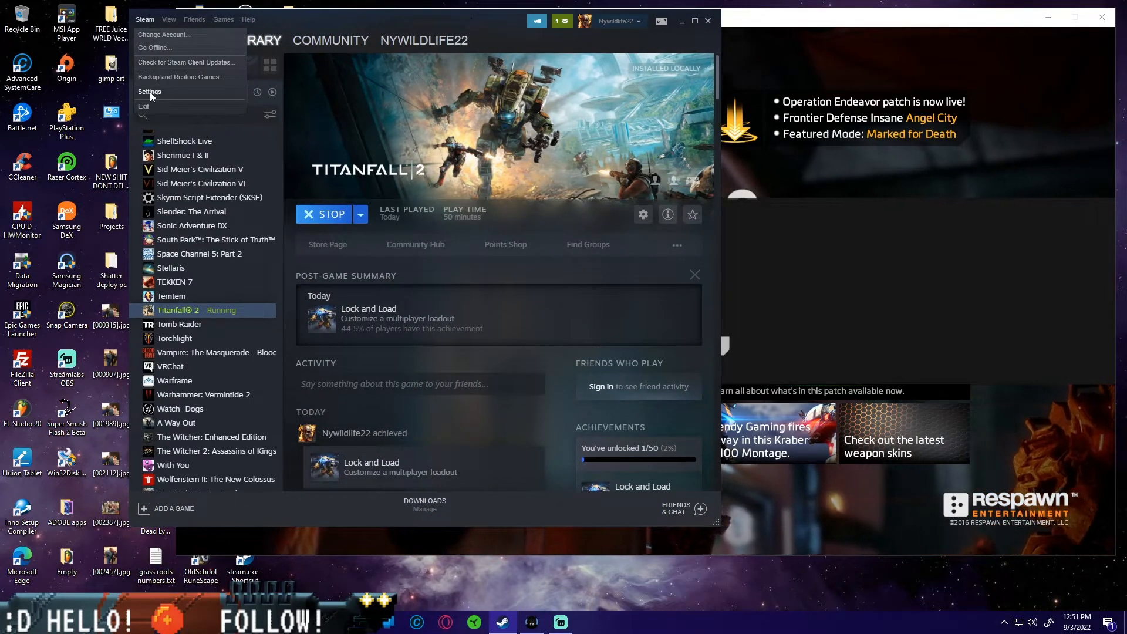
{"action": "left_click", "coordinate": [149, 91]}
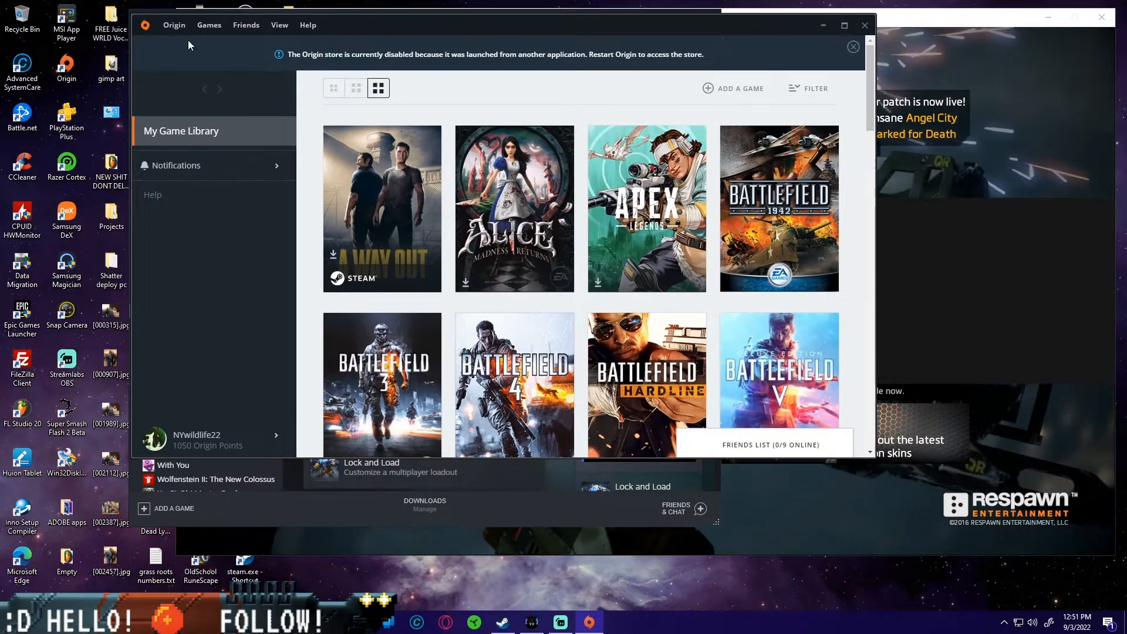
Step: Open Origin's Application Settings from the Origin menu
{"action": "left_click", "coordinate": [280, 25]}
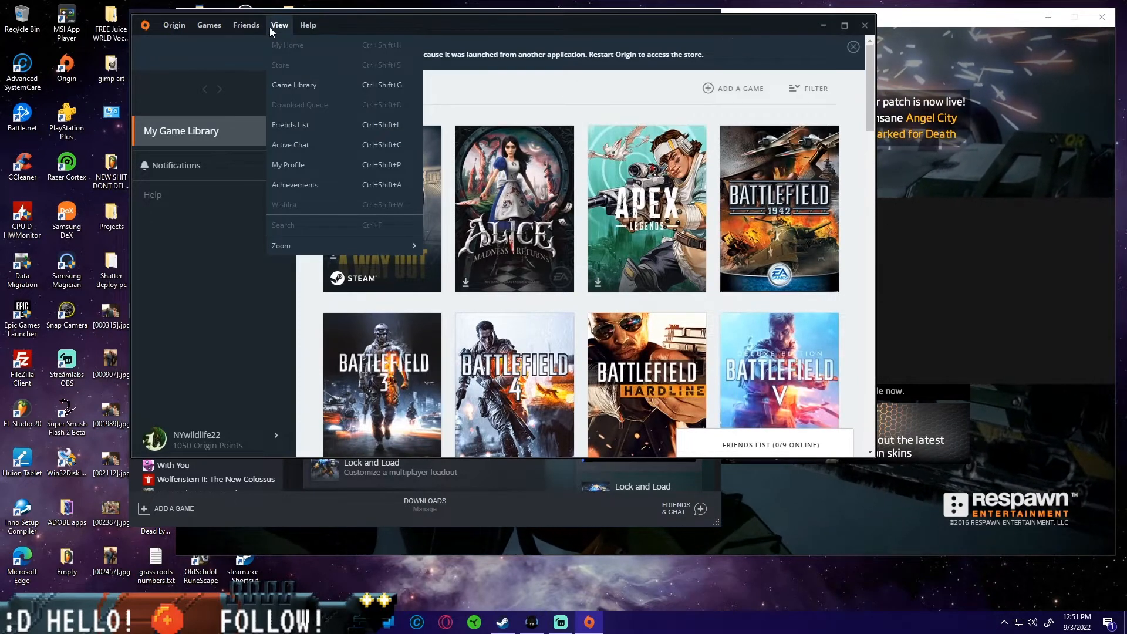
{"action": "left_click", "coordinate": [173, 25]}
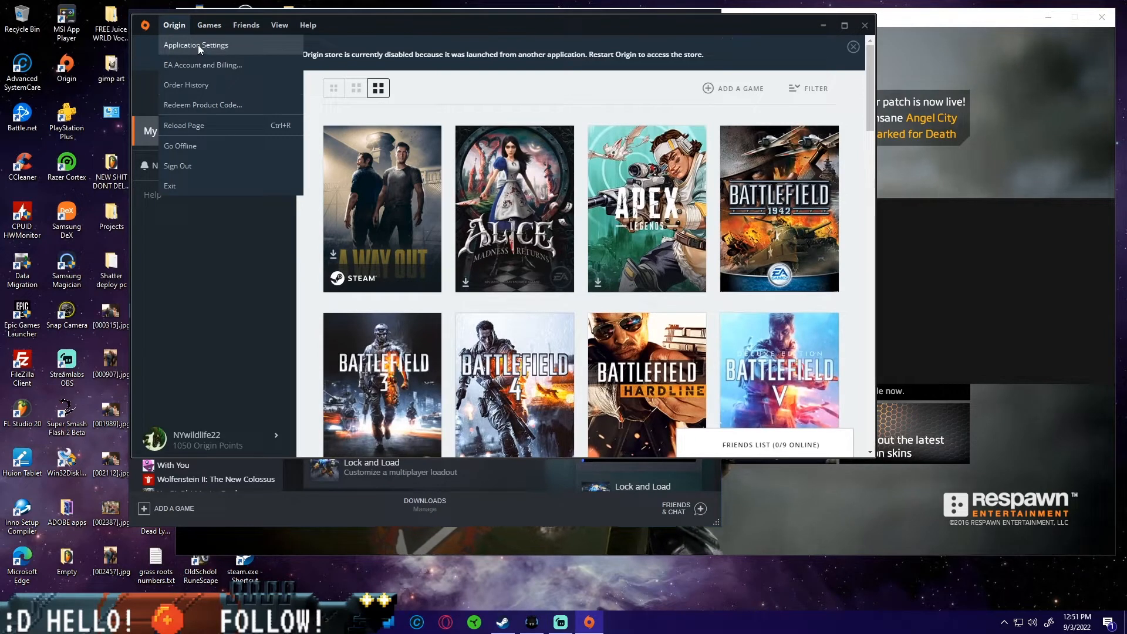
{"action": "left_click", "coordinate": [196, 44]}
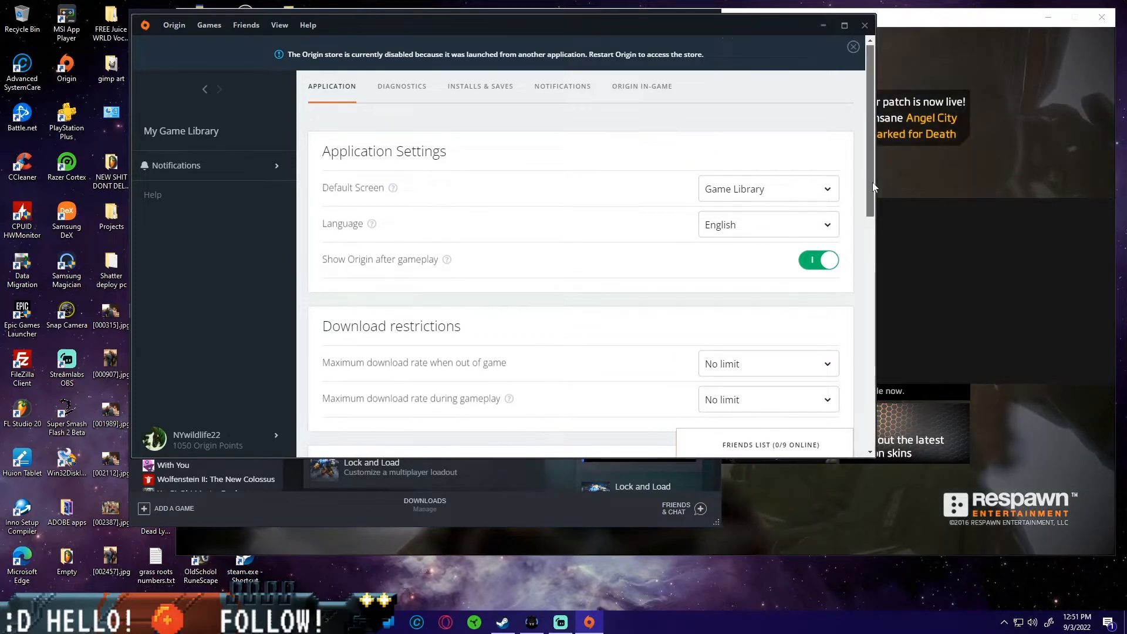
Step: Review the Application tab down through download, client update, start-up and accessibility options
{"action": "scroll", "scroll_direction": "down", "scroll_amount": 3}
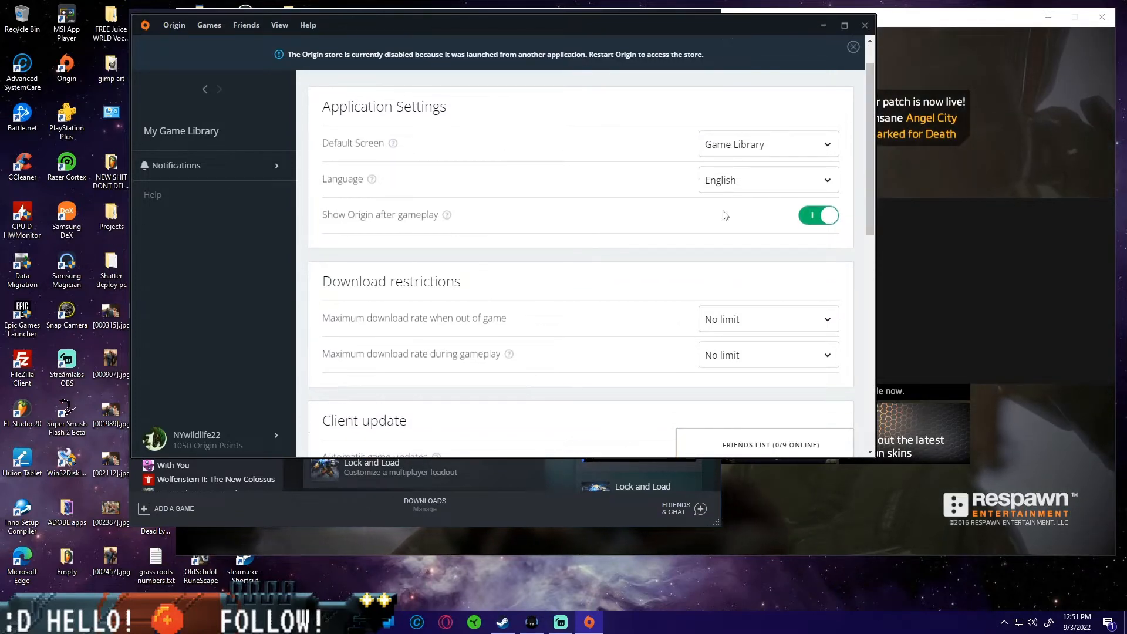
{"action": "scroll", "scroll_direction": "down", "scroll_amount": 3}
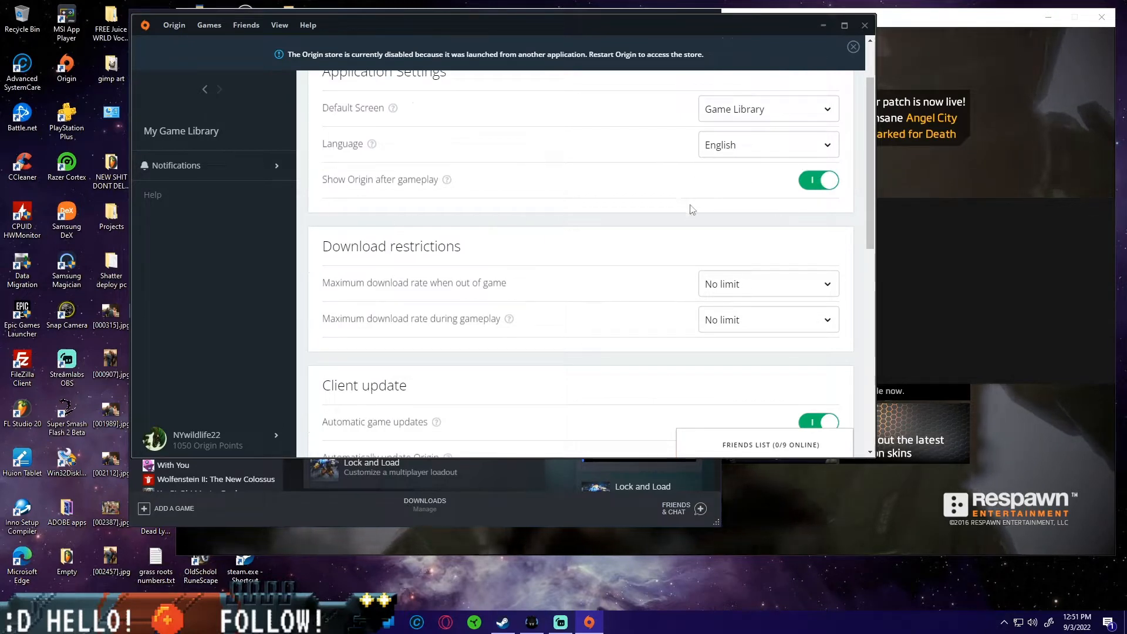
{"action": "scroll", "scroll_direction": "down", "scroll_amount": 3}
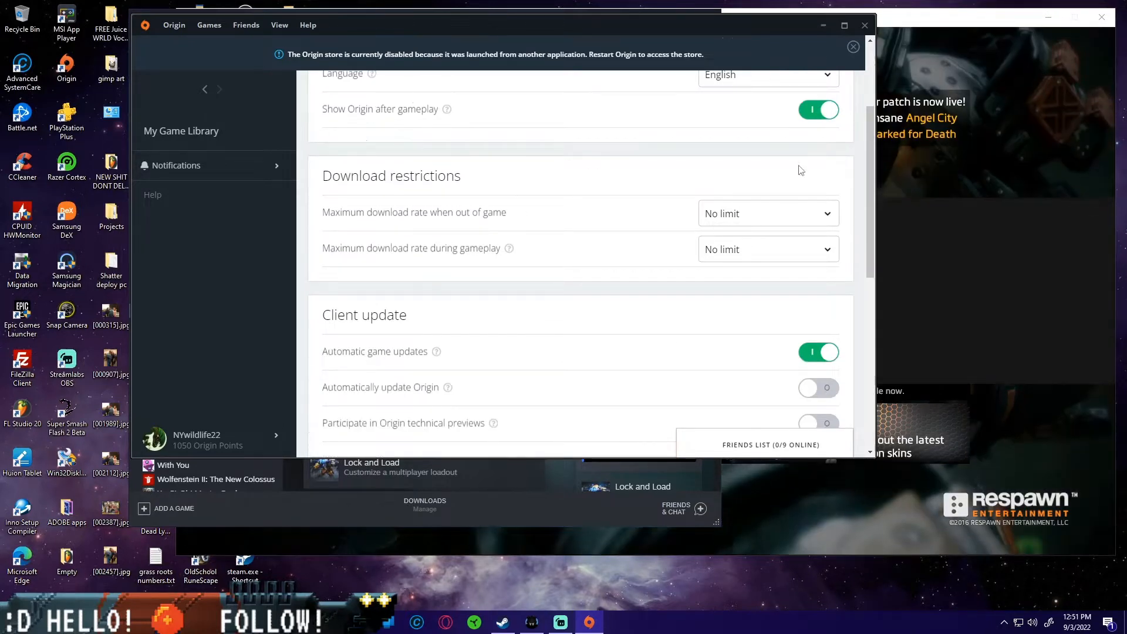
{"action": "scroll", "scroll_direction": "down", "scroll_amount": 3}
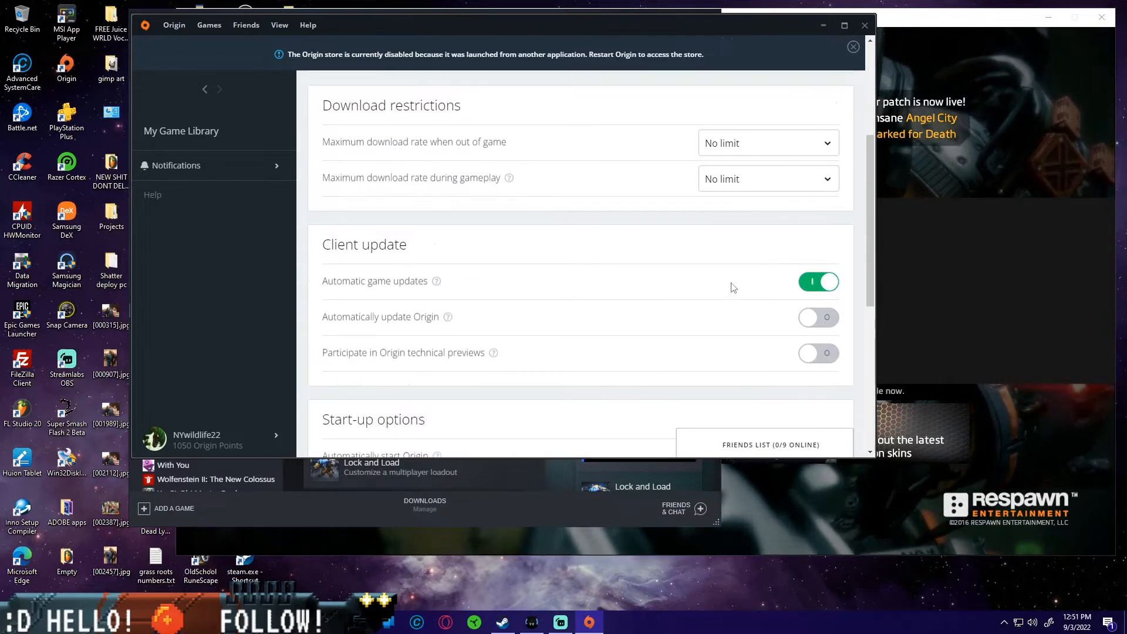
{"action": "scroll", "scroll_direction": "down", "scroll_amount": 3}
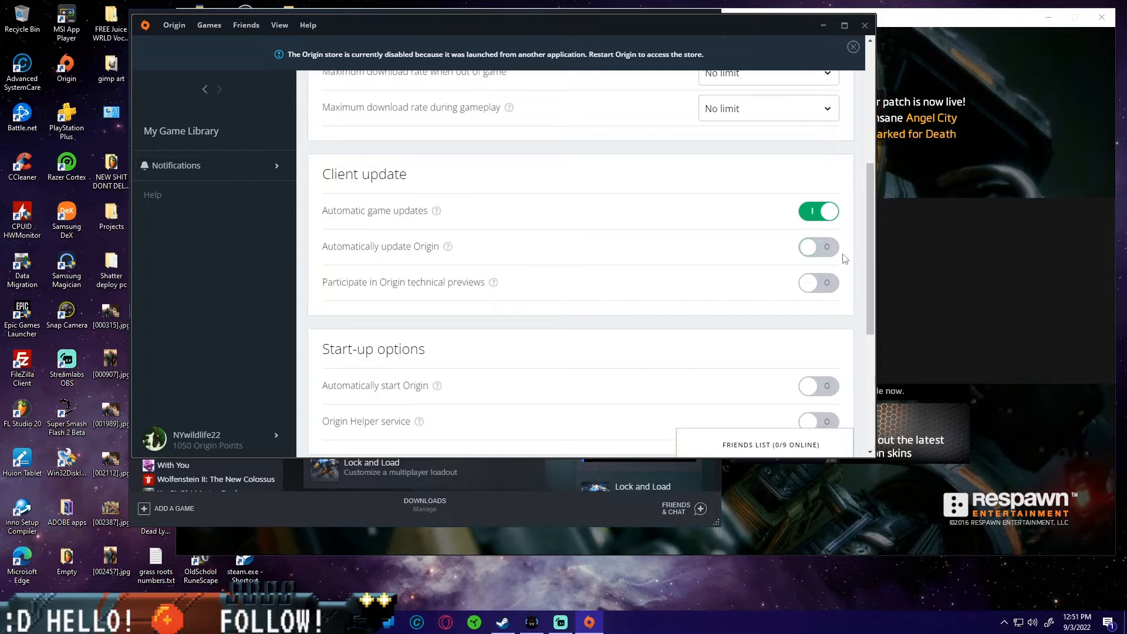
{"action": "scroll", "scroll_direction": "down", "scroll_amount": 3}
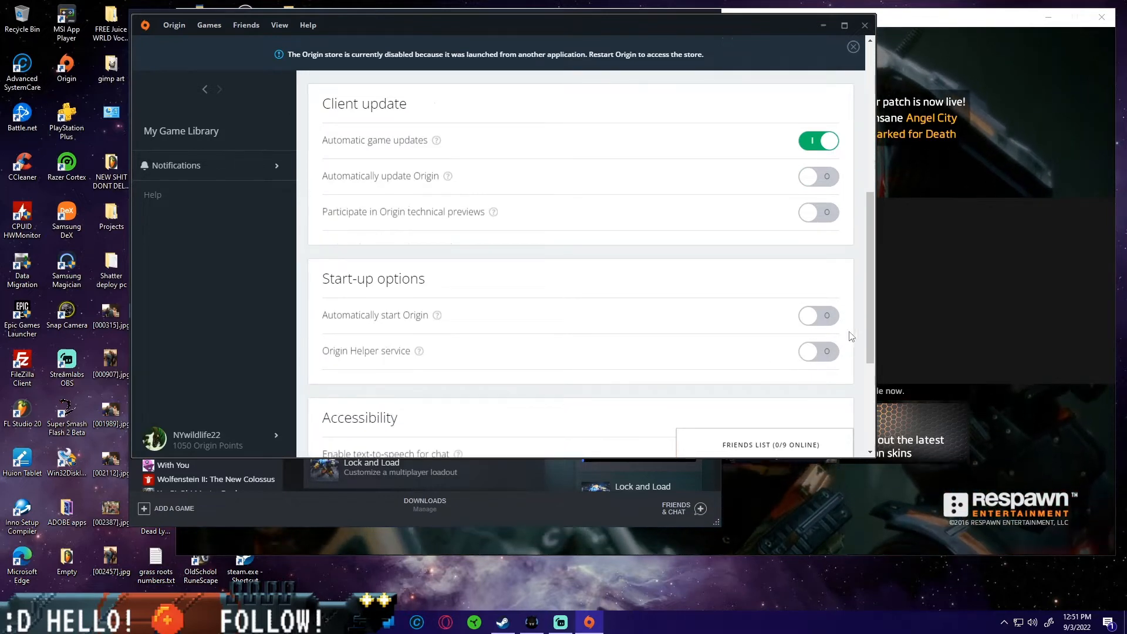
{"action": "scroll", "scroll_direction": "down", "scroll_amount": 3}
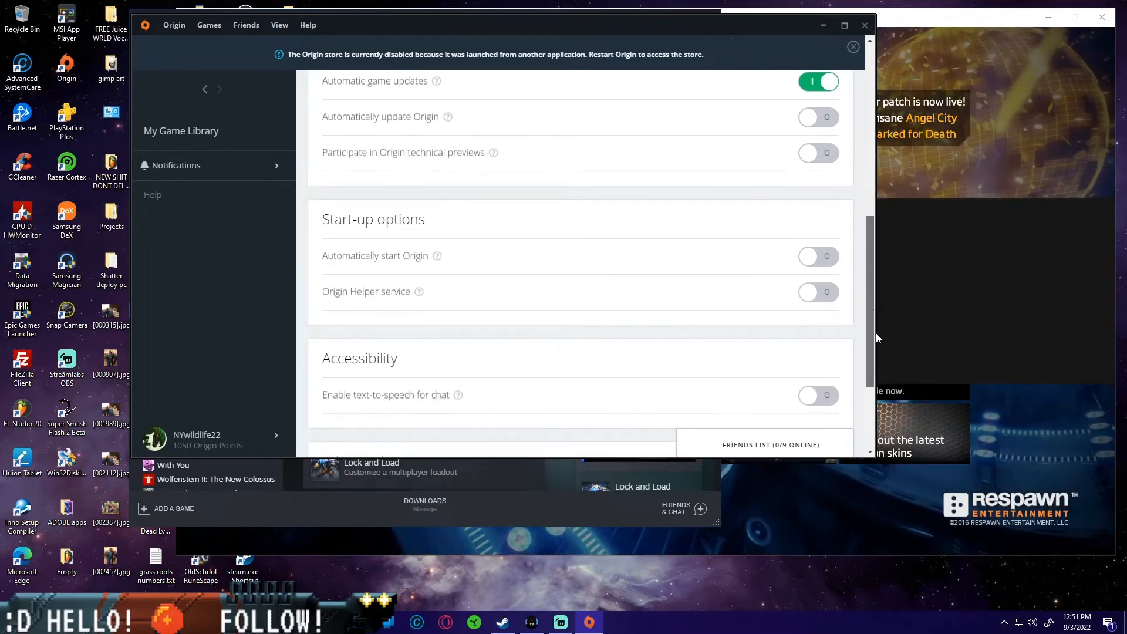
{"action": "mouse_move", "coordinate": [419, 292]}
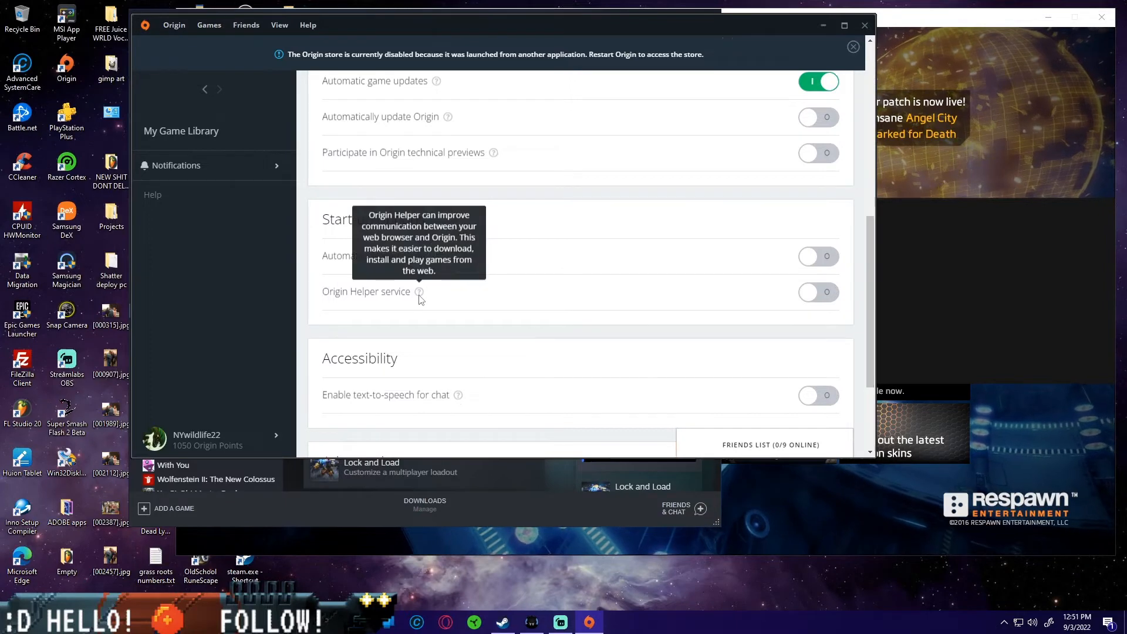
{"action": "mouse_move", "coordinate": [886, 341]}
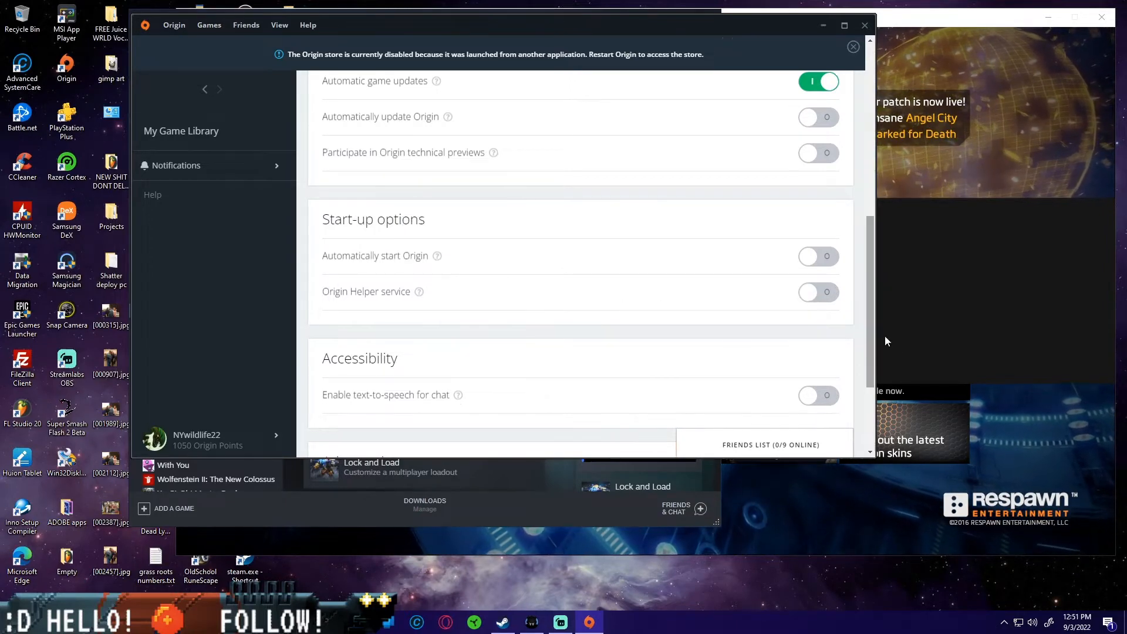
{"action": "scroll", "scroll_direction": "down", "scroll_amount": 3}
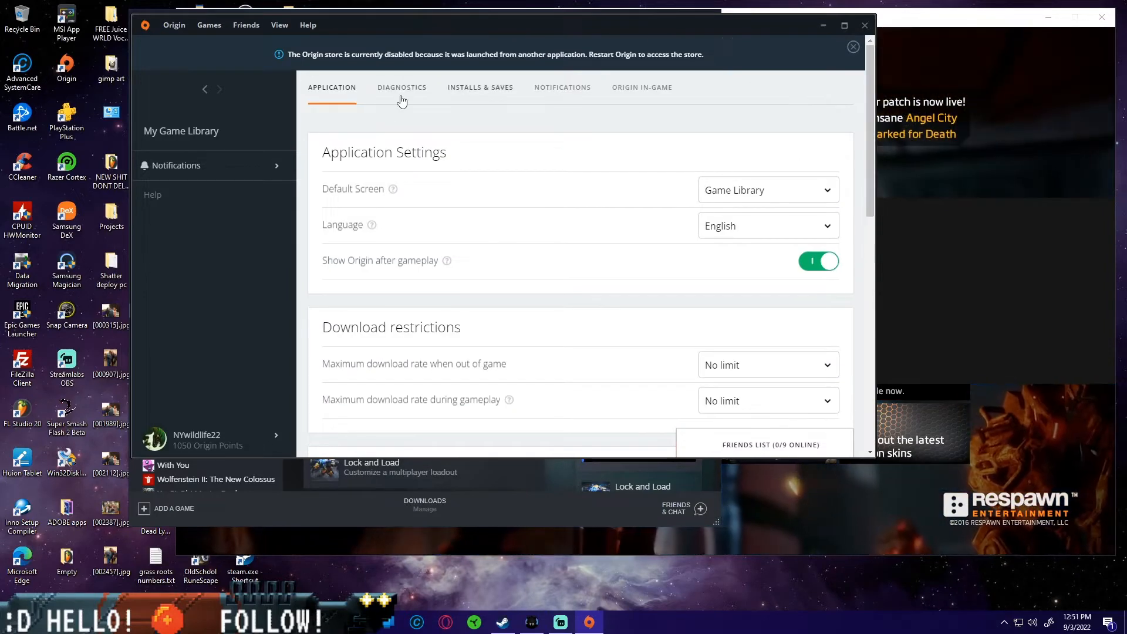
Step: Look over the Installs & Saves and Notifications tabs and dismiss the disabled-store notice
{"action": "left_click", "coordinate": [479, 87]}
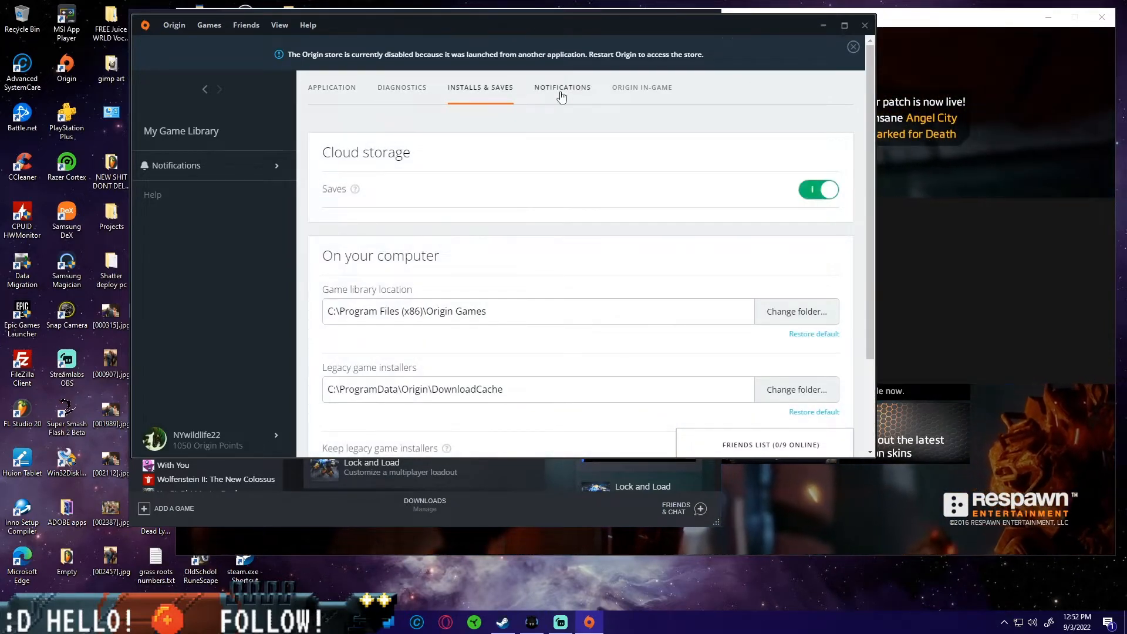
{"action": "left_click", "coordinate": [641, 87]}
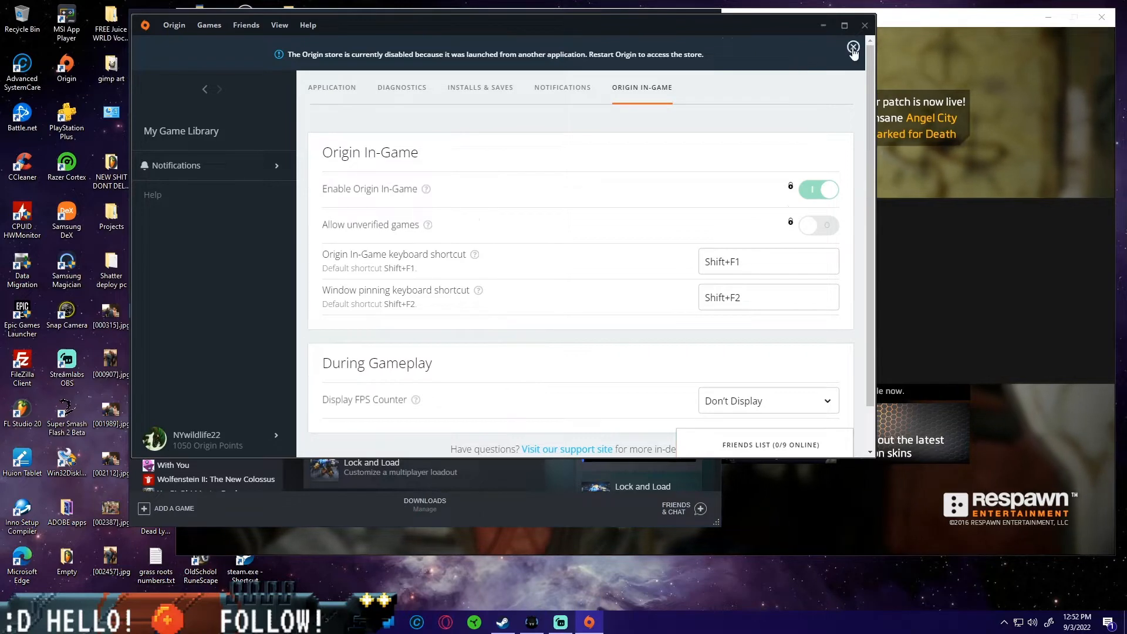
{"action": "left_click", "coordinate": [853, 48]}
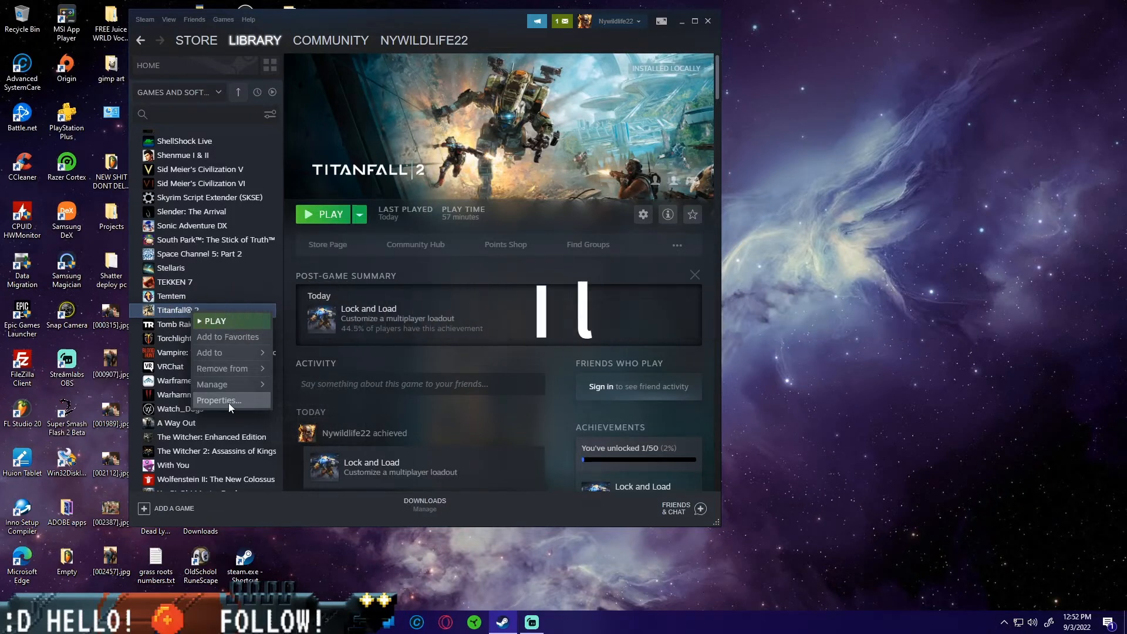
Step: Open Titanfall 2's Properties at Local Files and browse its install folder on the E: drive
{"action": "left_click", "coordinate": [218, 399]}
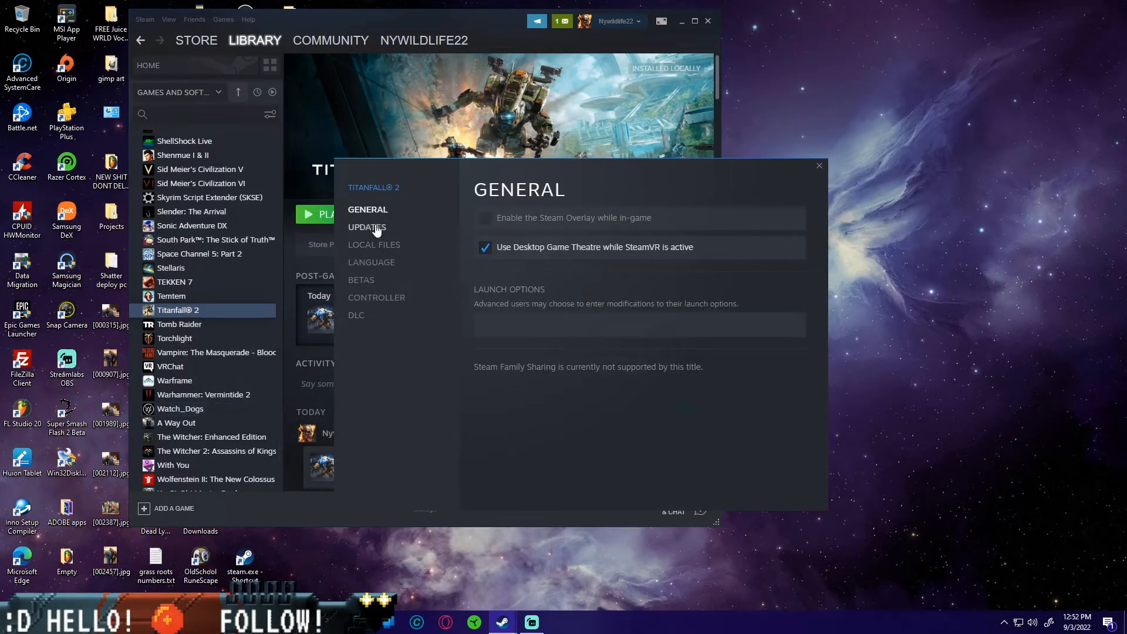
{"action": "left_click", "coordinate": [373, 244]}
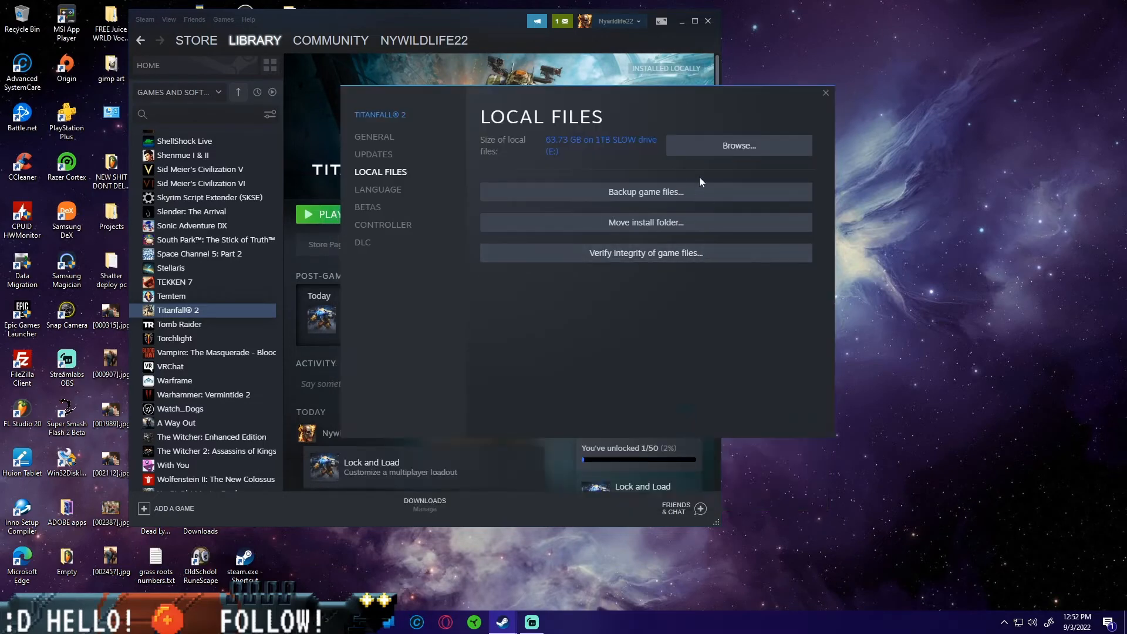
{"action": "mouse_move", "coordinate": [737, 151]}
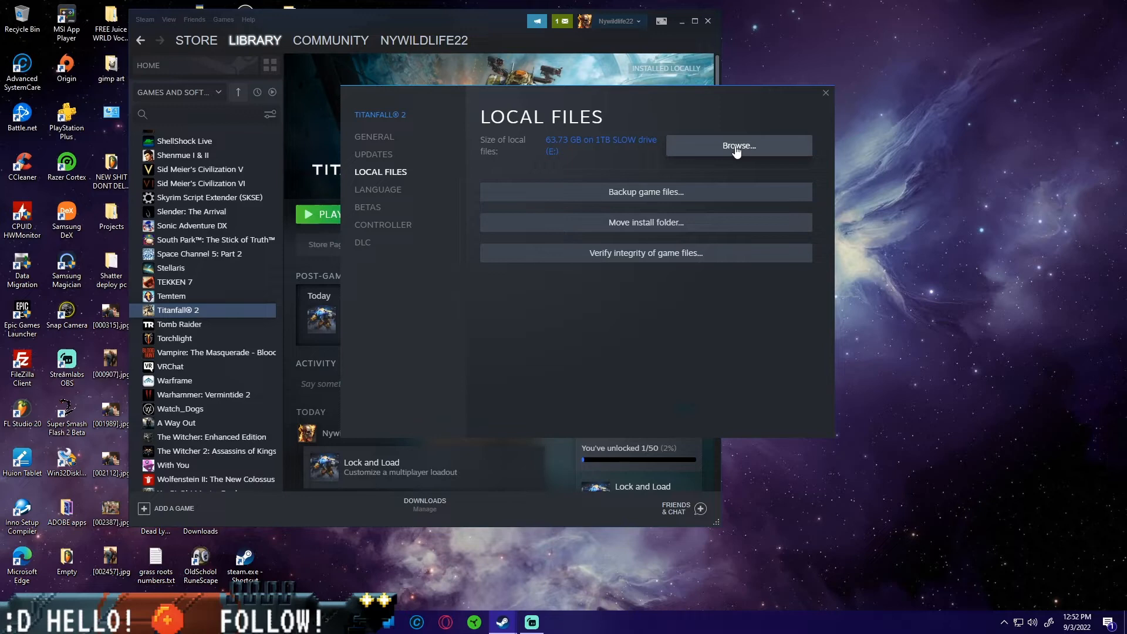
{"action": "left_click", "coordinate": [737, 146]}
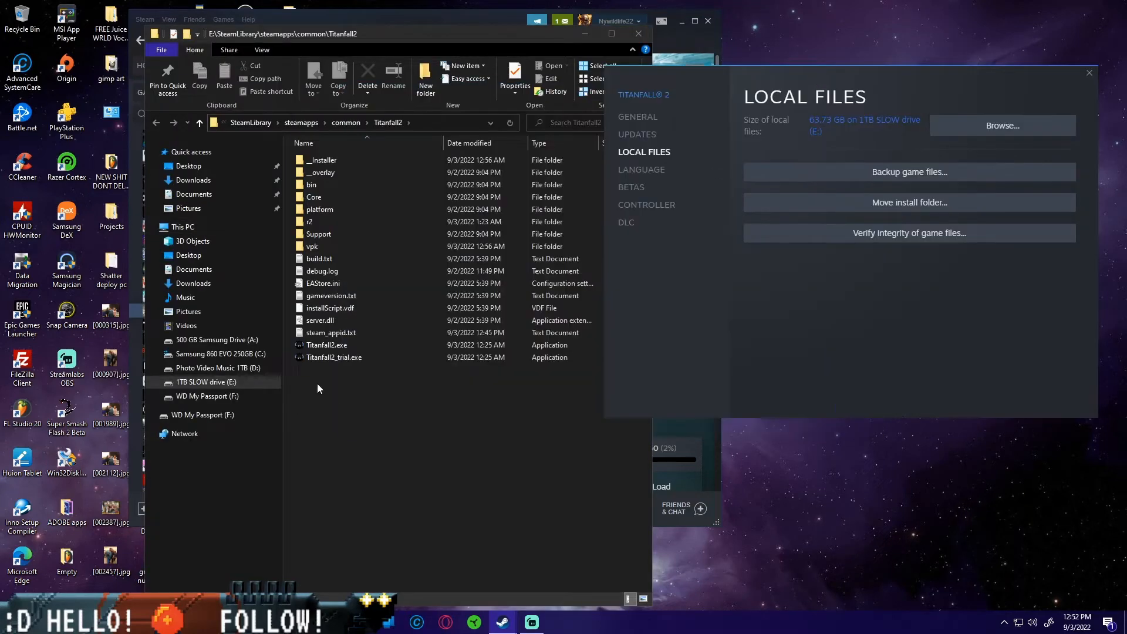
Step: Select Titanfall2.exe in the install folder and bring up its options menu
{"action": "left_click", "coordinate": [335, 357]}
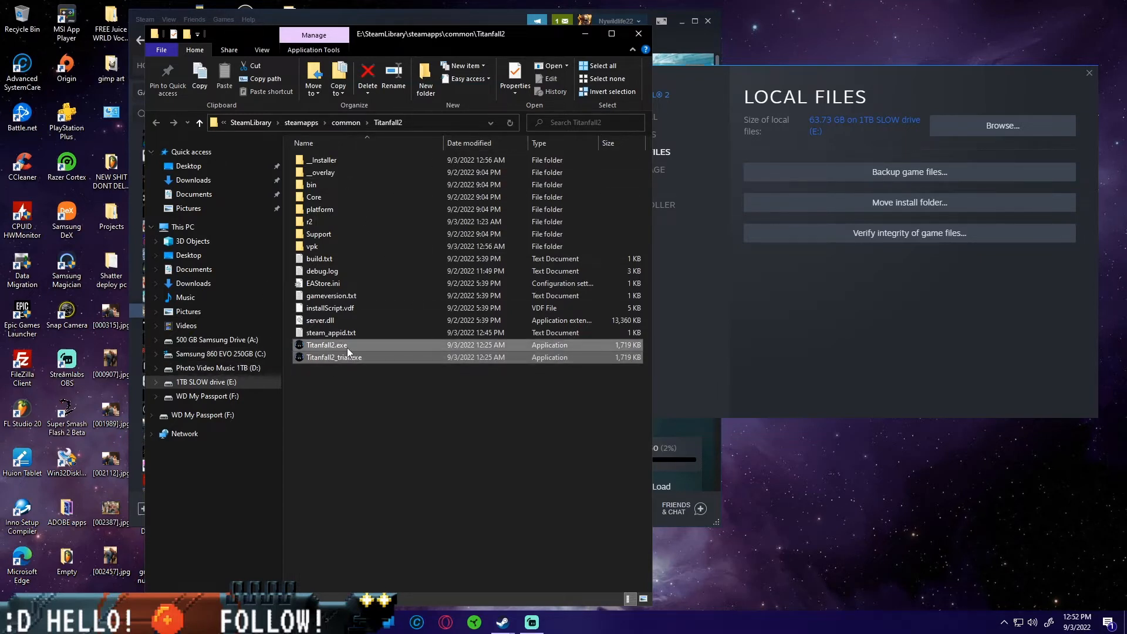
{"action": "right_click", "coordinate": [326, 345]}
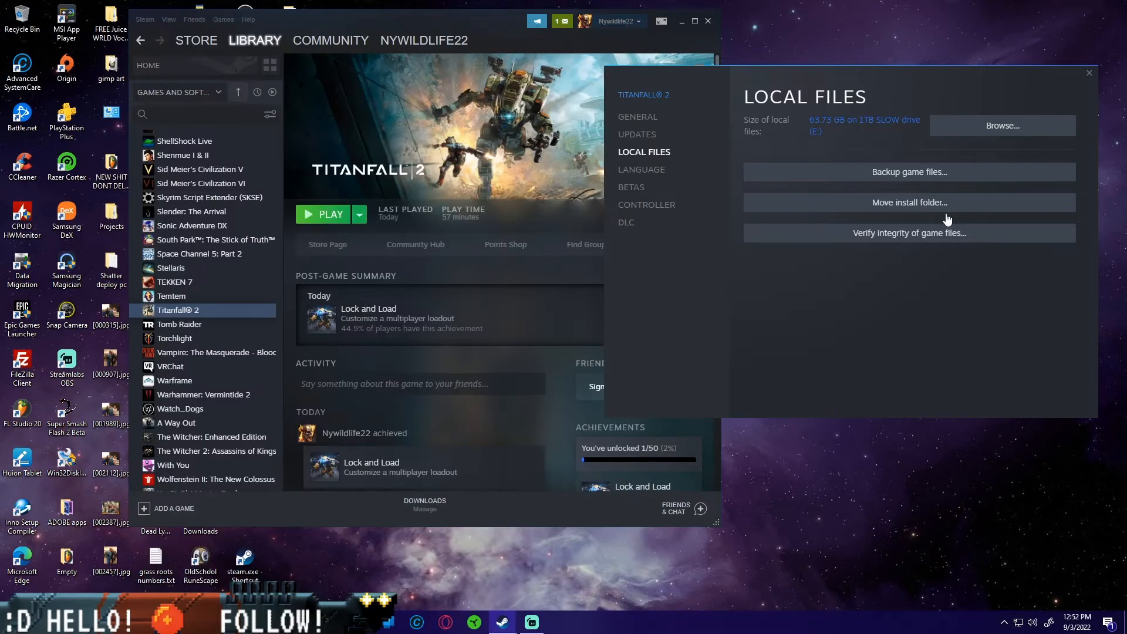
{"action": "mouse_move", "coordinate": [902, 241]}
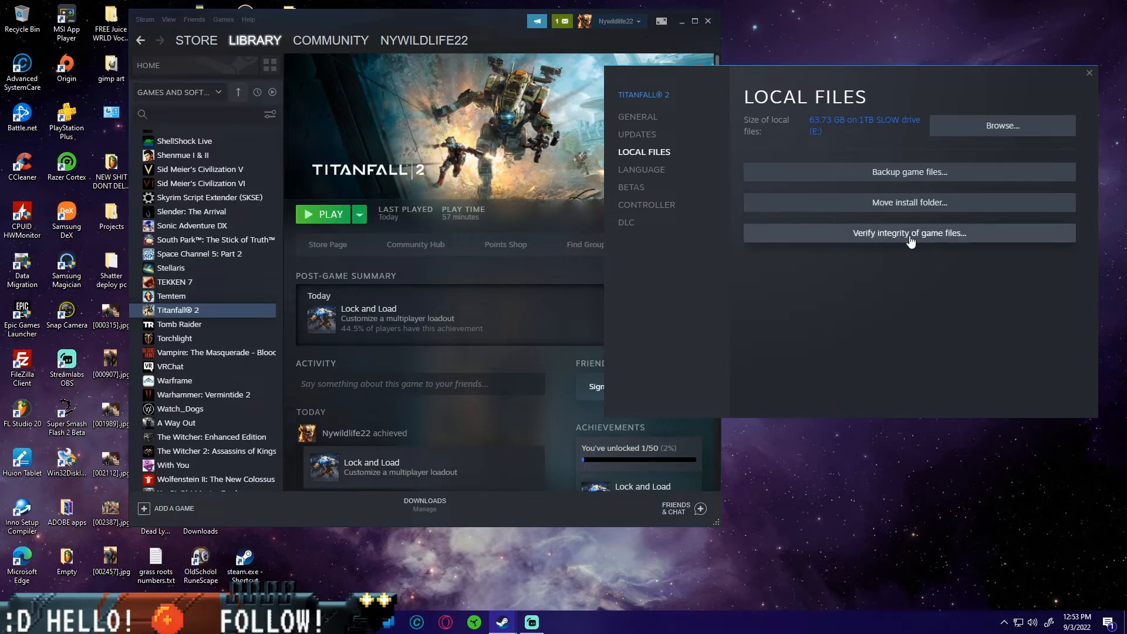
{"action": "mouse_move", "coordinate": [955, 237]}
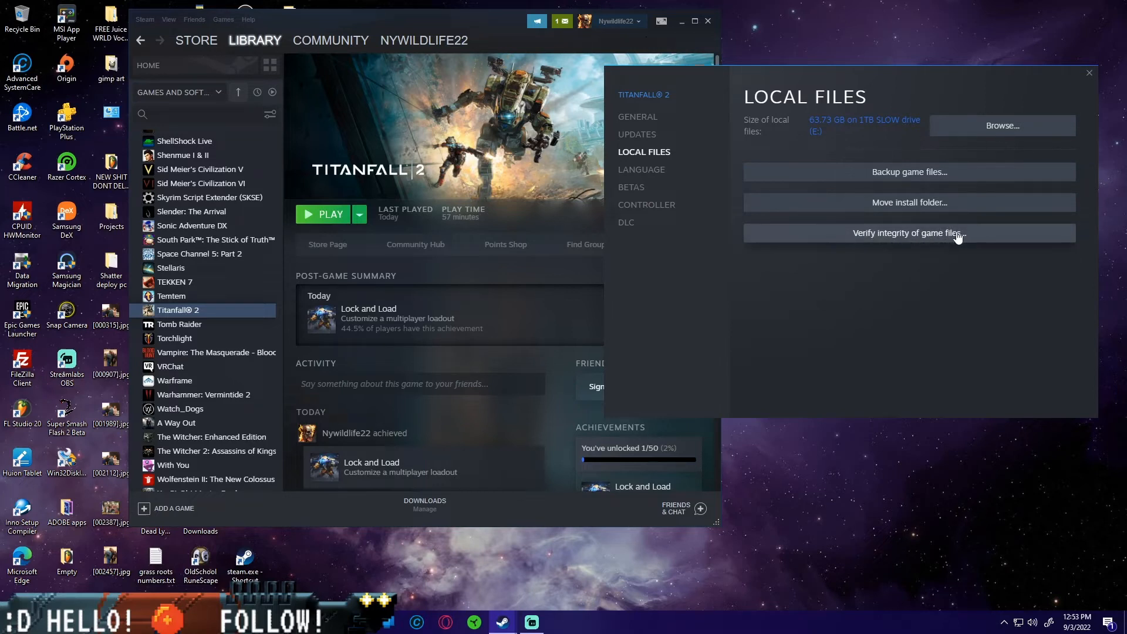
{"action": "mouse_move", "coordinate": [999, 238]}
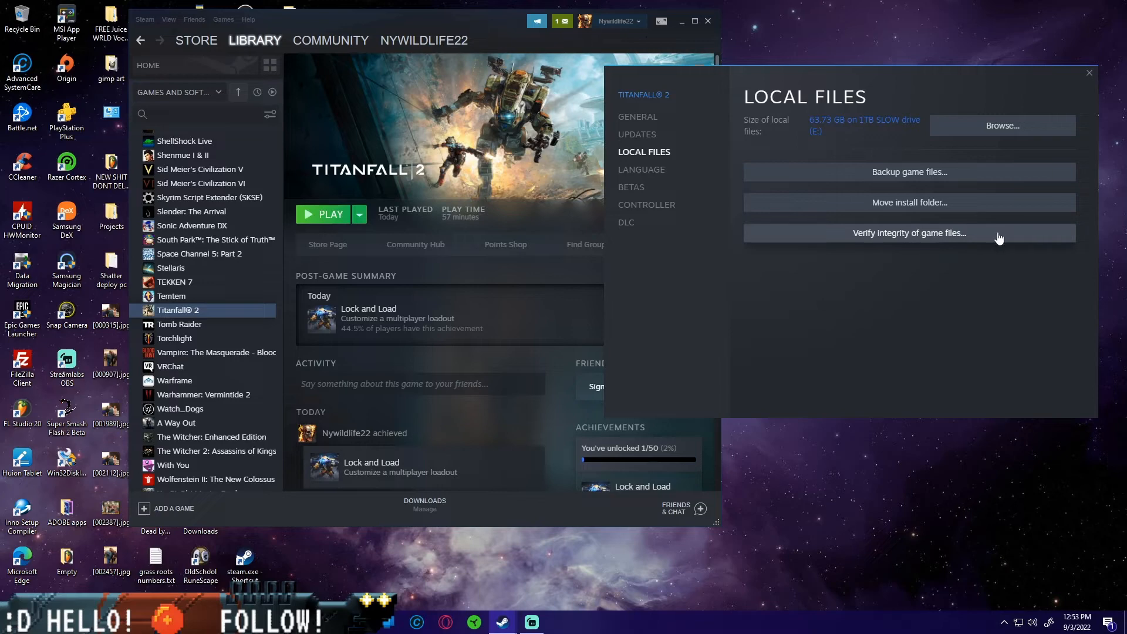
{"action": "mouse_move", "coordinate": [933, 186]}
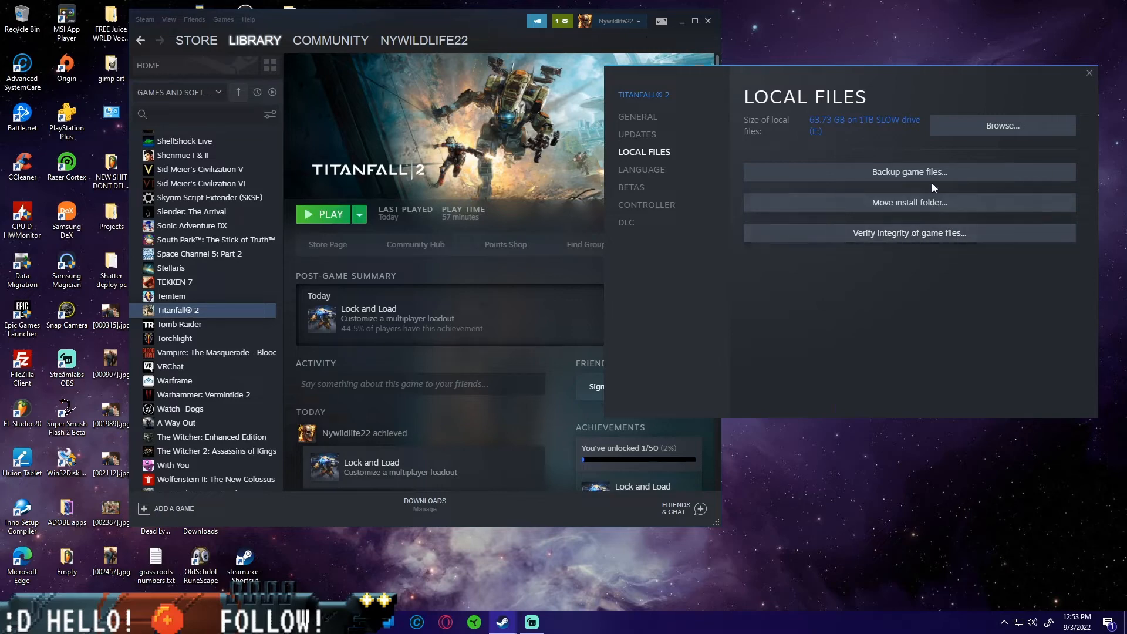
Step: Retry Browse in Local Files, close Titanfall 2's Properties and minimize Steam to the desktop
{"action": "left_click", "coordinate": [1001, 126]}
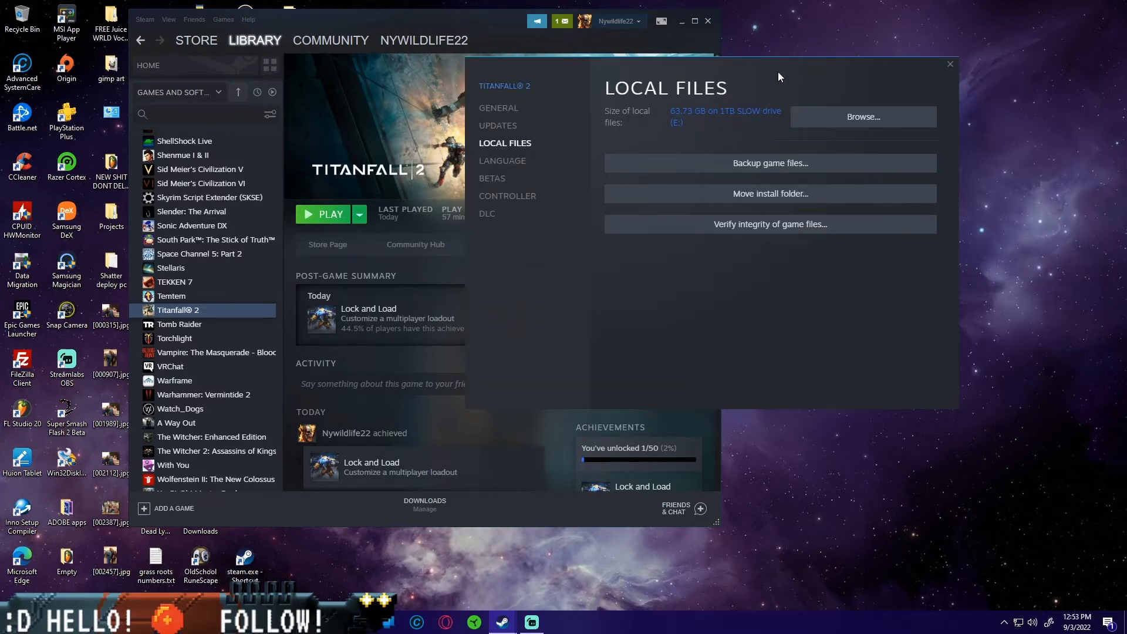
{"action": "mouse_move", "coordinate": [368, 327]}
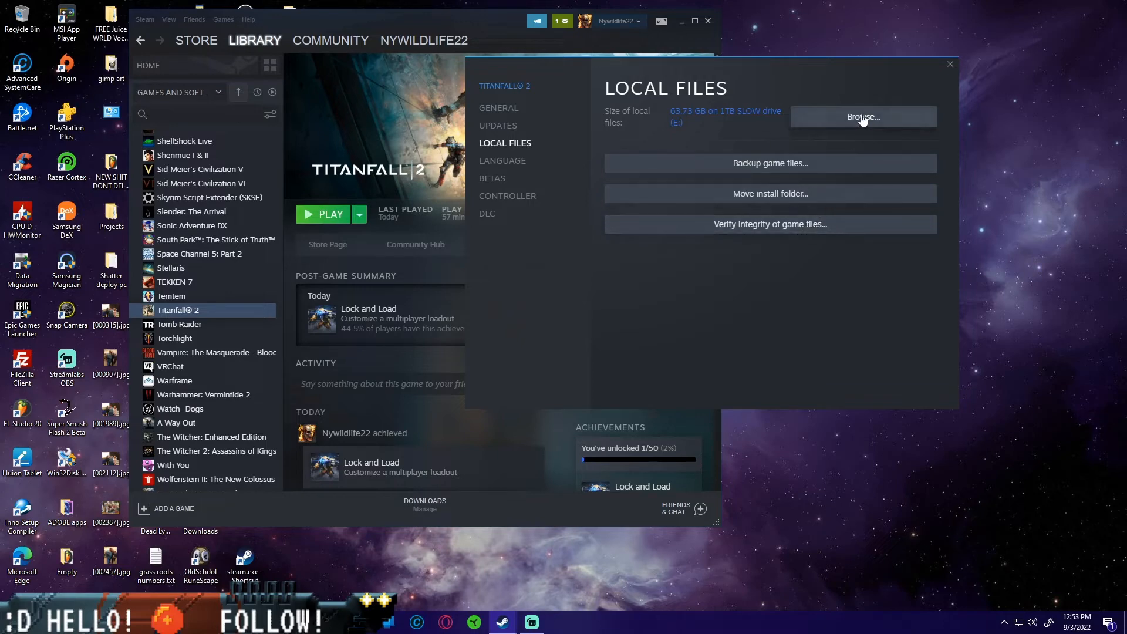
{"action": "left_click", "coordinate": [862, 117]}
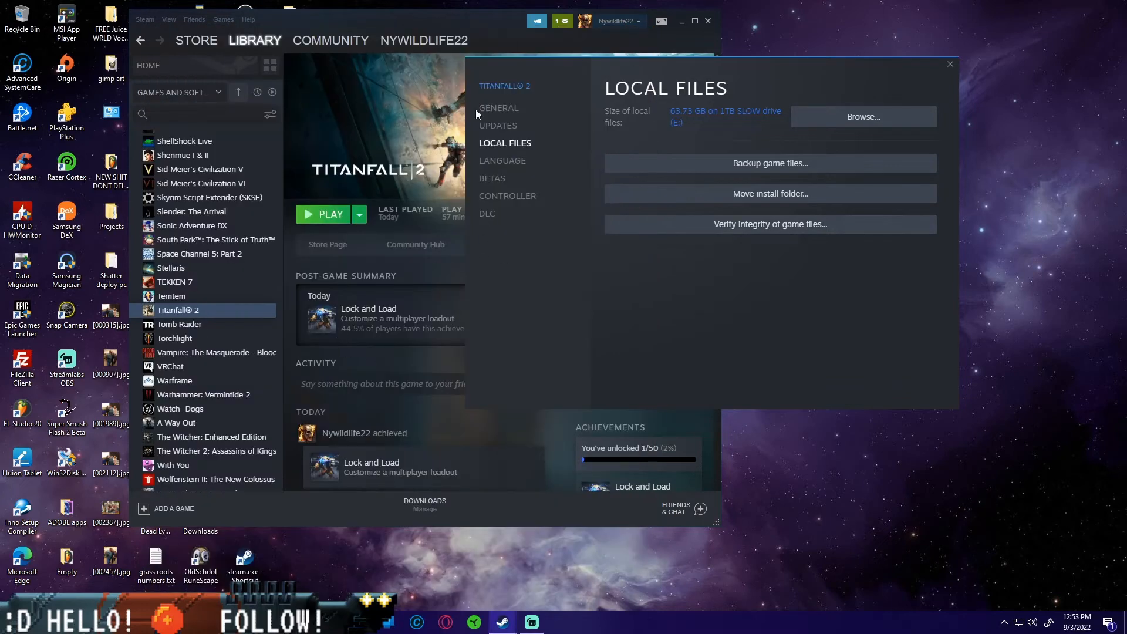
{"action": "left_click", "coordinate": [948, 64]}
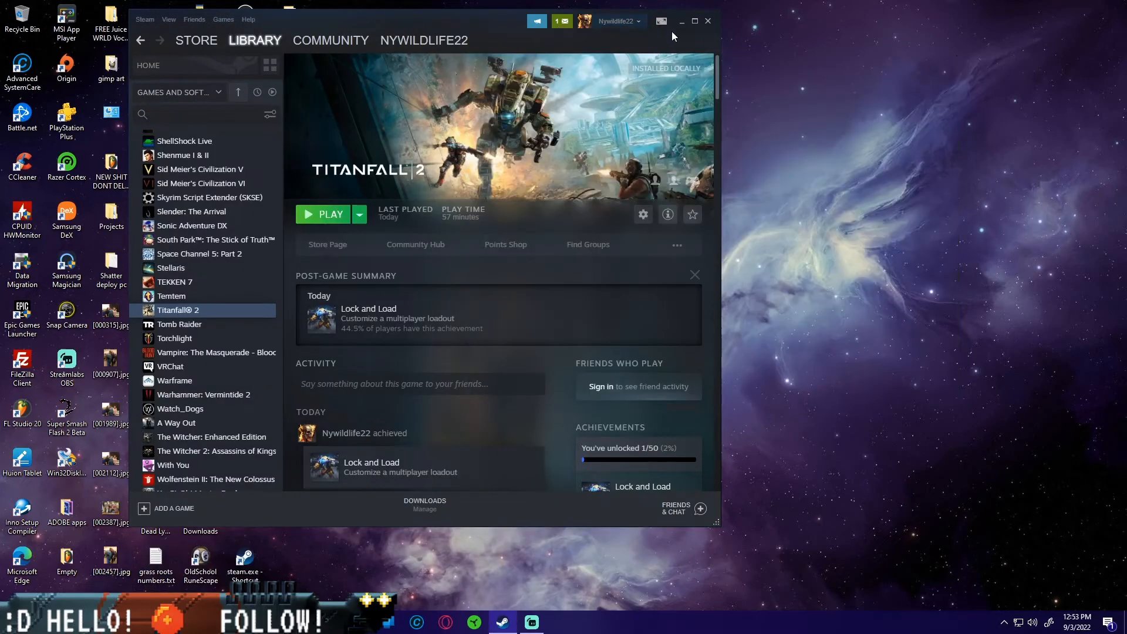
{"action": "left_click", "coordinate": [680, 21]}
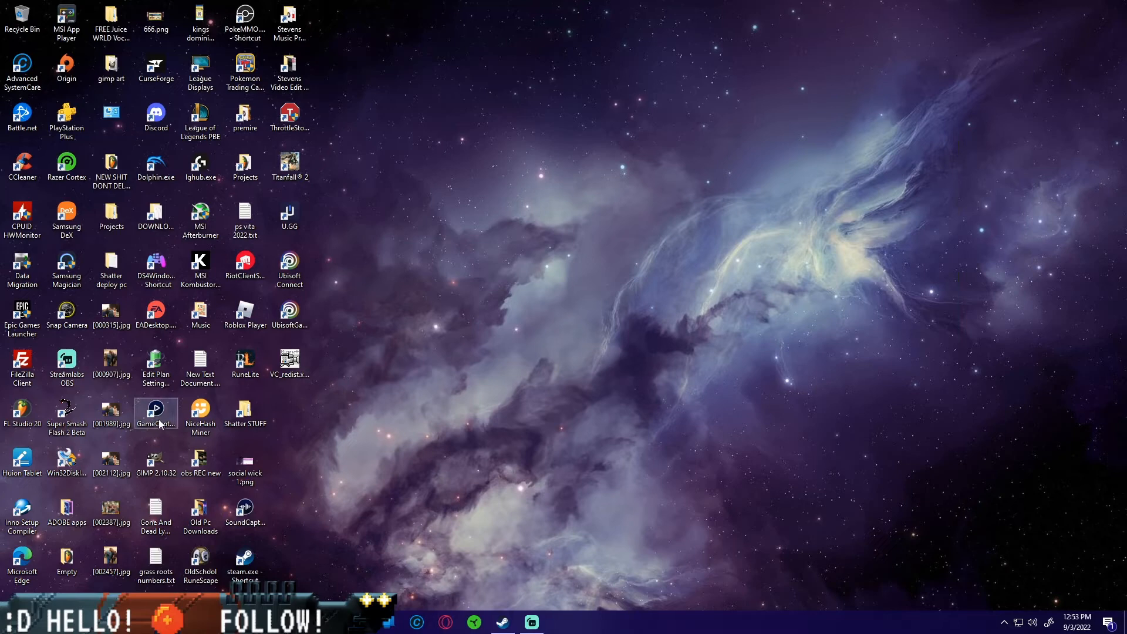
{"action": "right_click", "coordinate": [245, 561]}
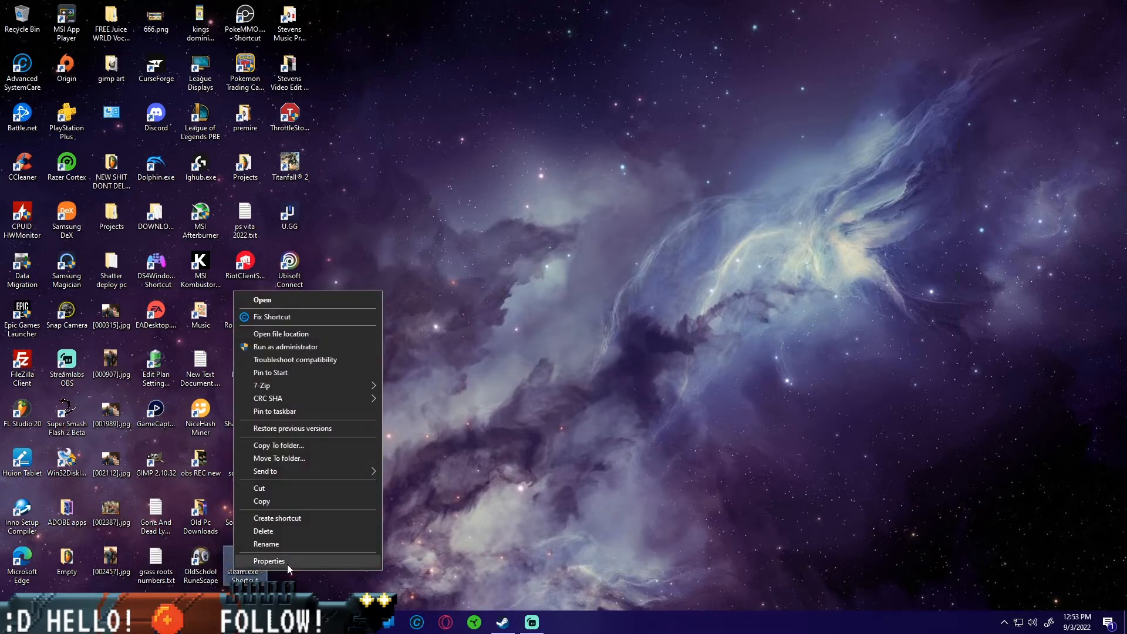
{"action": "left_click", "coordinate": [268, 561]}
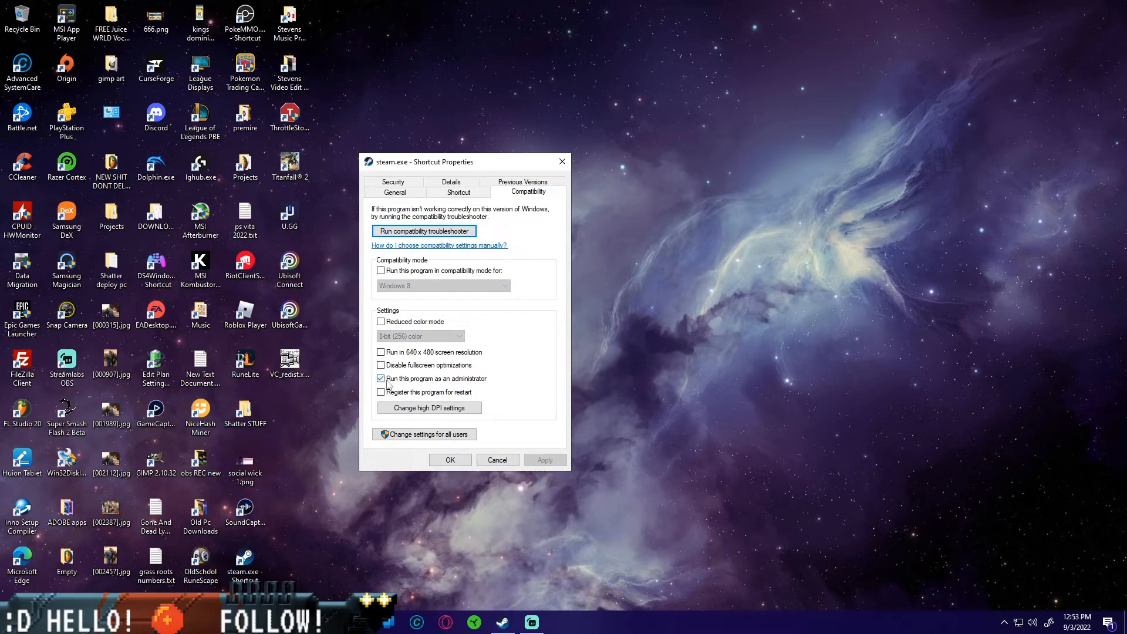
{"action": "mouse_move", "coordinate": [479, 388]}
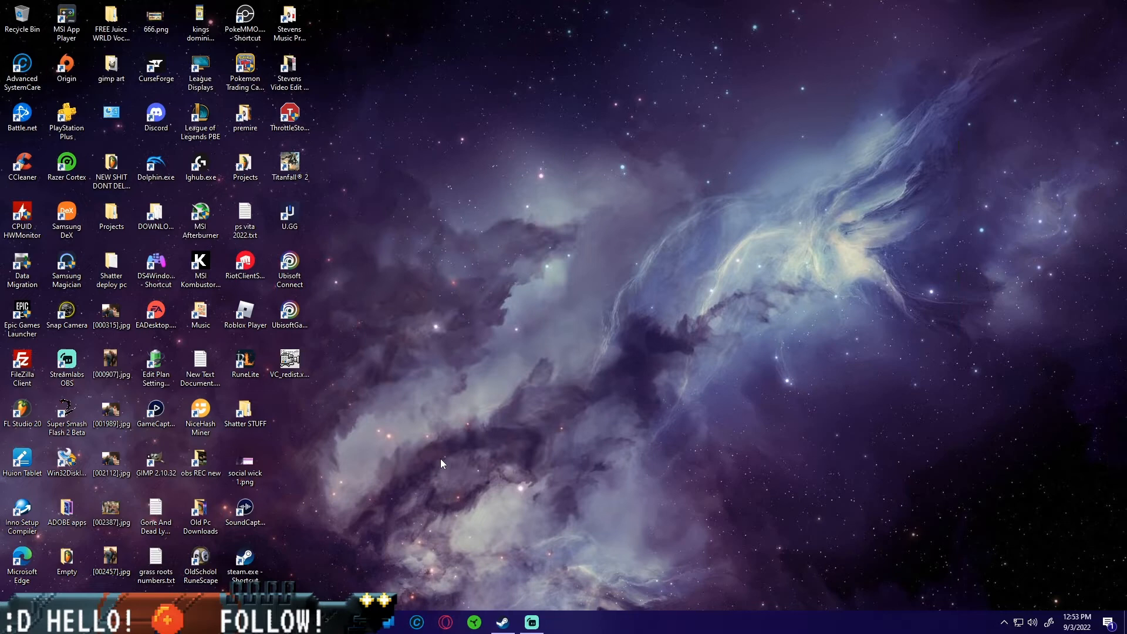
{"action": "right_click", "coordinate": [66, 65]}
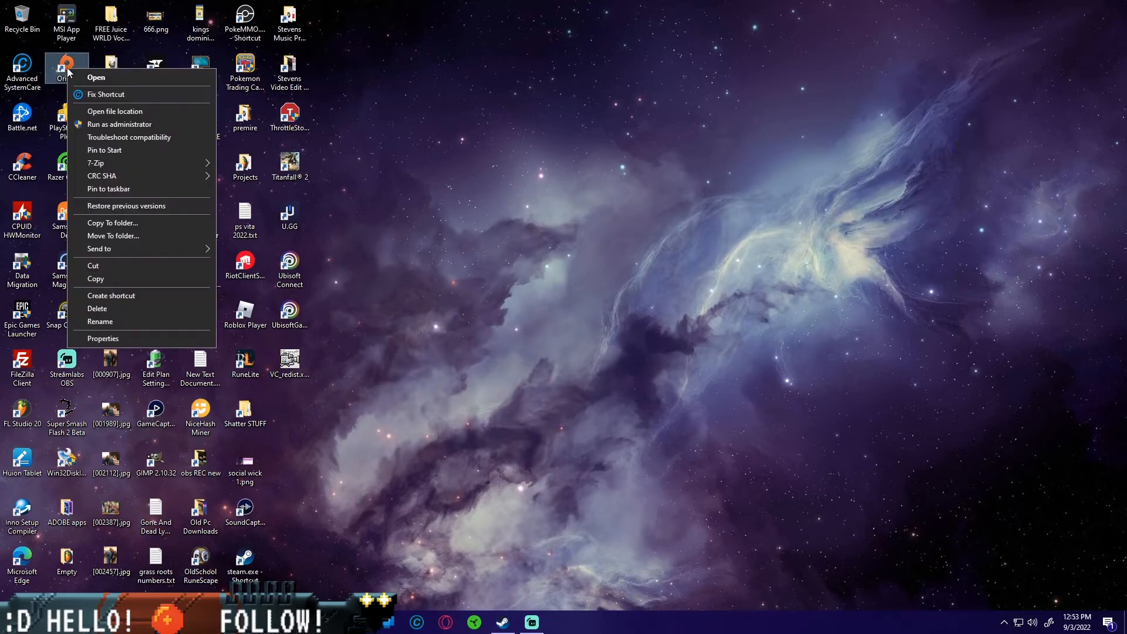
{"action": "left_click", "coordinate": [103, 338]}
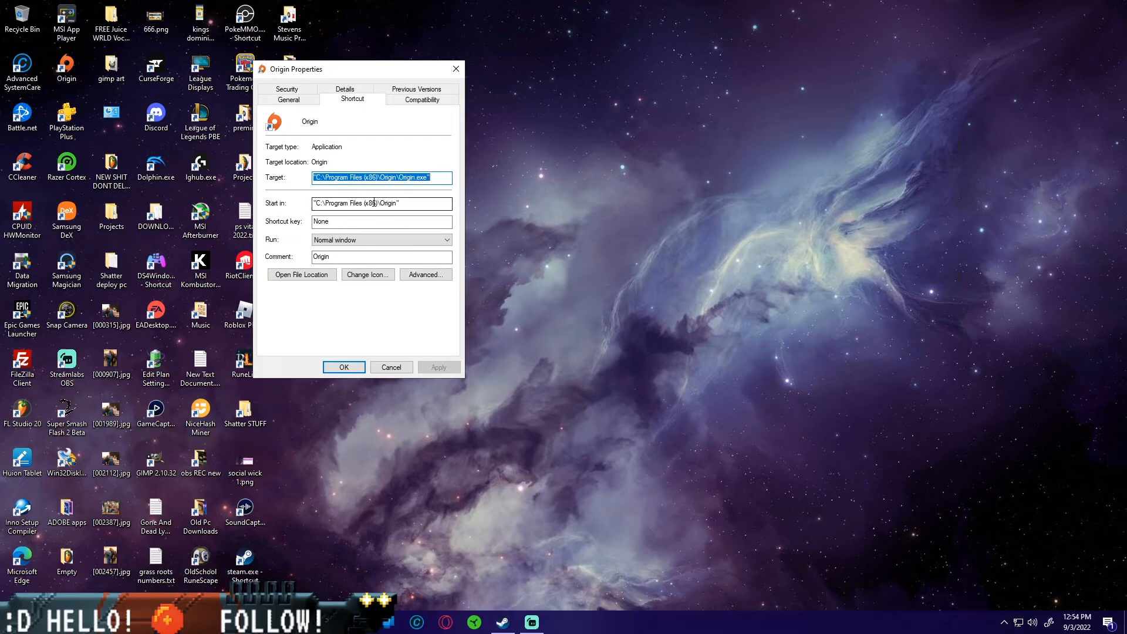
{"action": "left_click", "coordinate": [421, 98]}
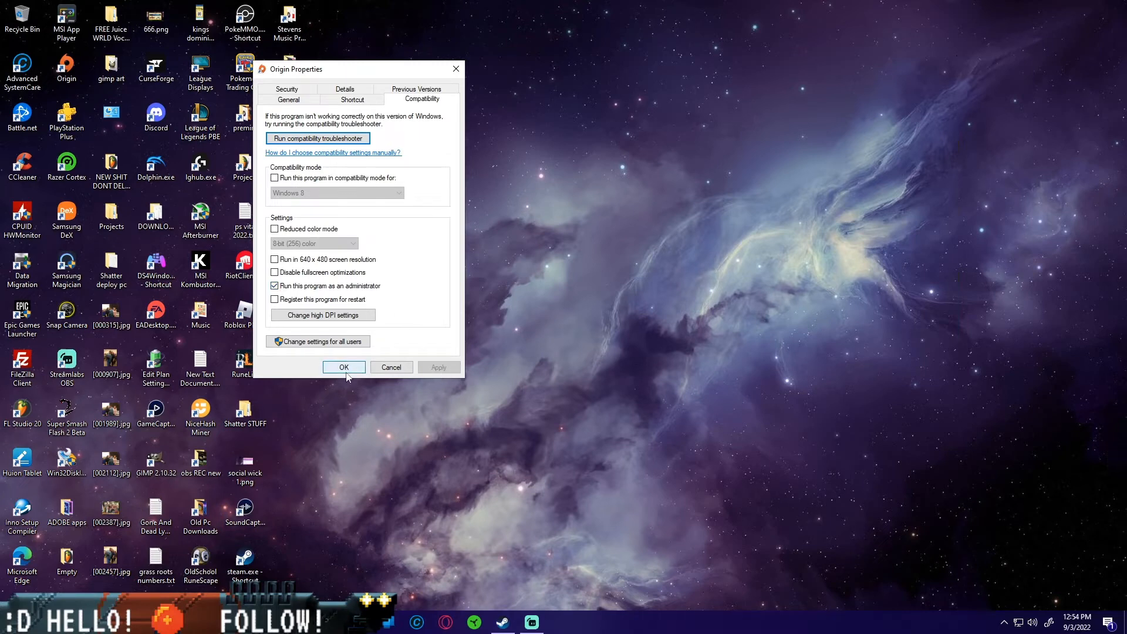
{"action": "left_click", "coordinate": [344, 367]}
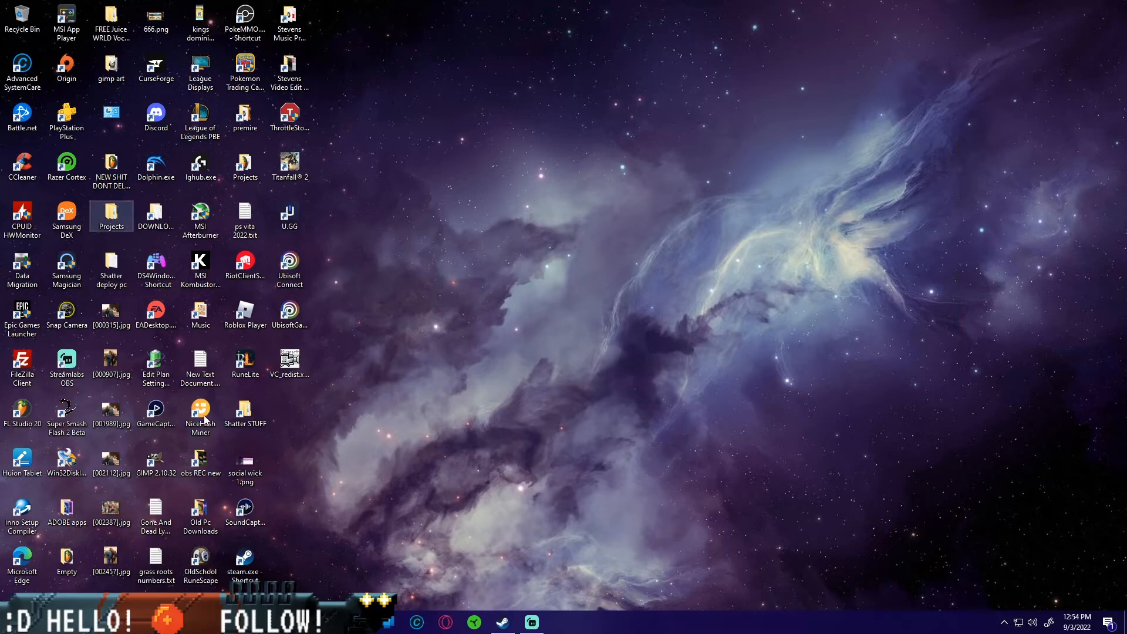
Step: Bring the Steam window back up and switch to the game Library
{"action": "left_click", "coordinate": [531, 622]}
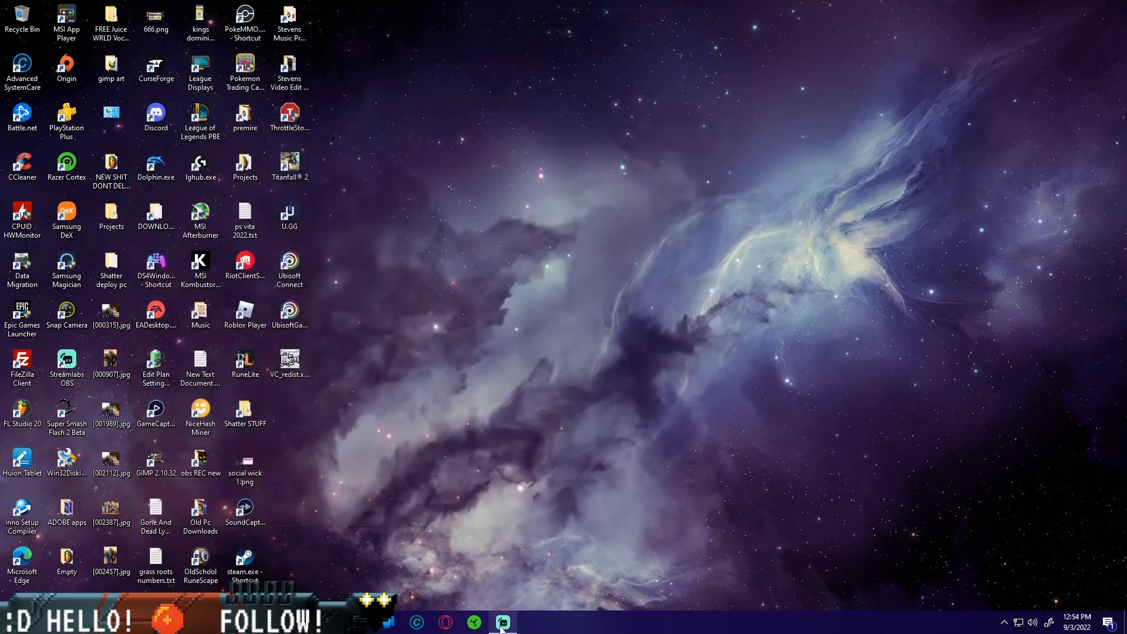
{"action": "left_click", "coordinate": [503, 622]}
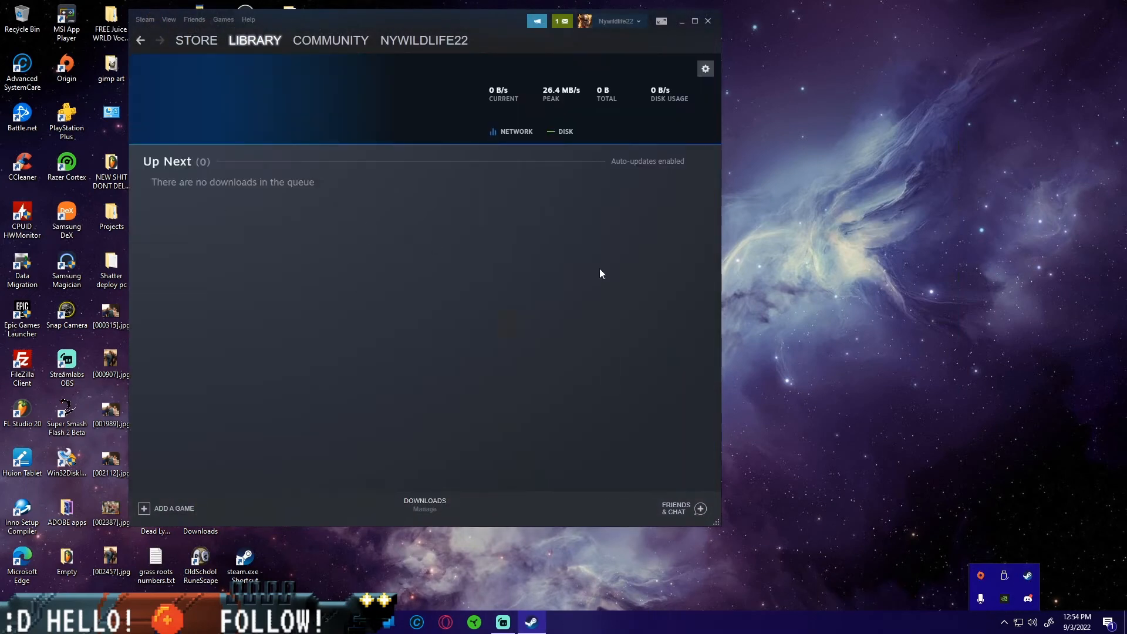
{"action": "mouse_move", "coordinate": [544, 256]}
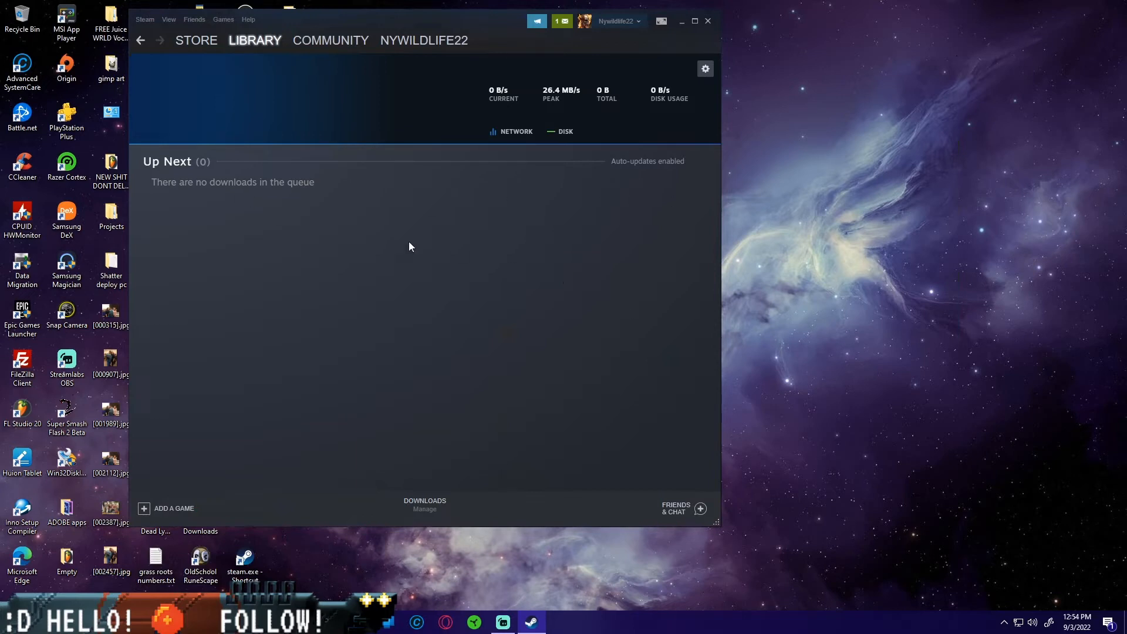
{"action": "mouse_move", "coordinate": [629, 226]}
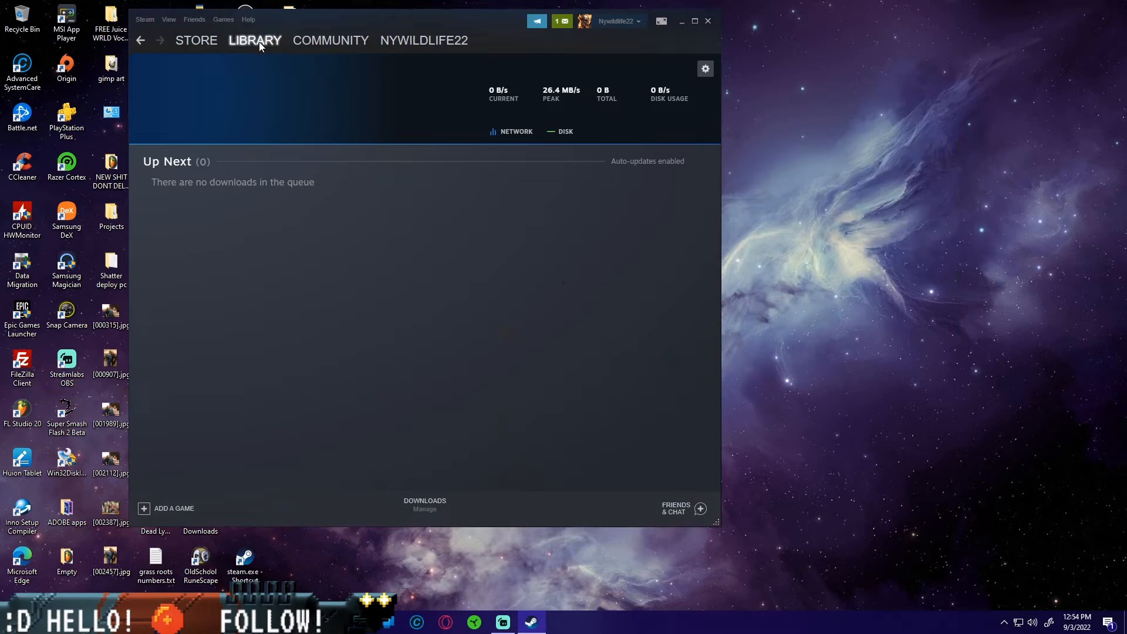
{"action": "left_click", "coordinate": [255, 39]}
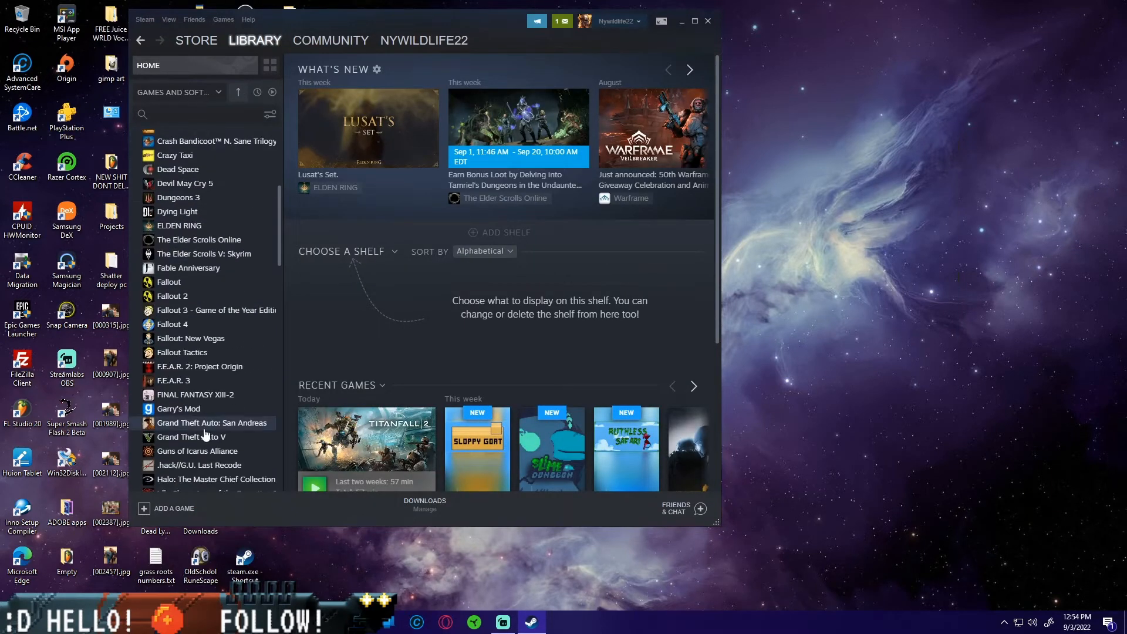
Step: Scroll down the game list and open Titanfall 2's library page
{"action": "scroll", "scroll_direction": "down", "scroll_amount": 3}
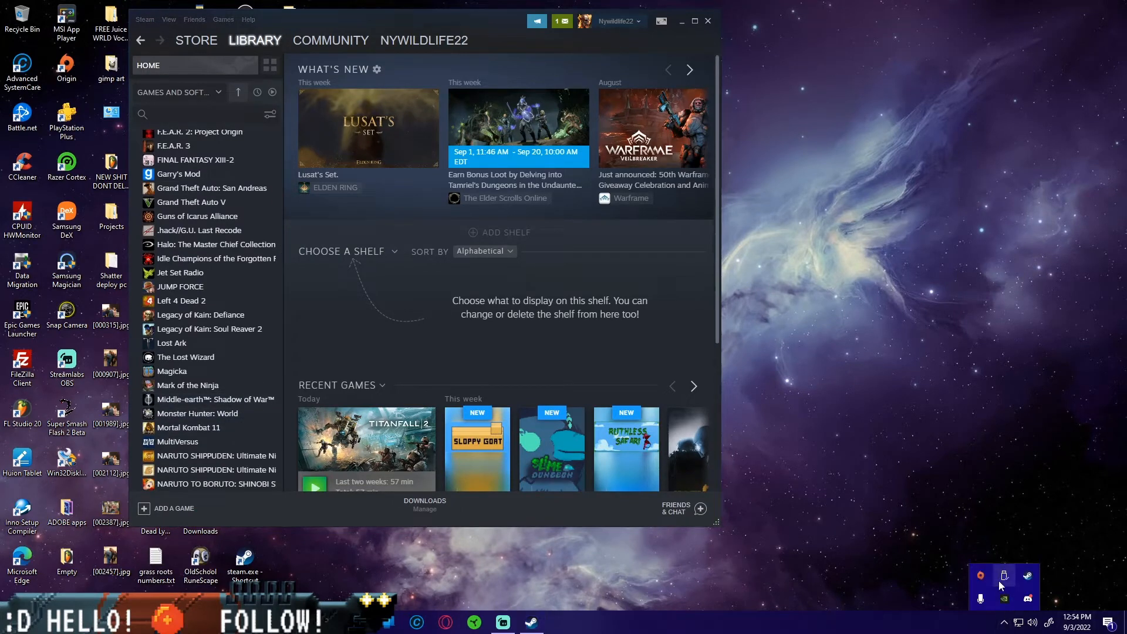
{"action": "left_click", "coordinate": [979, 575]}
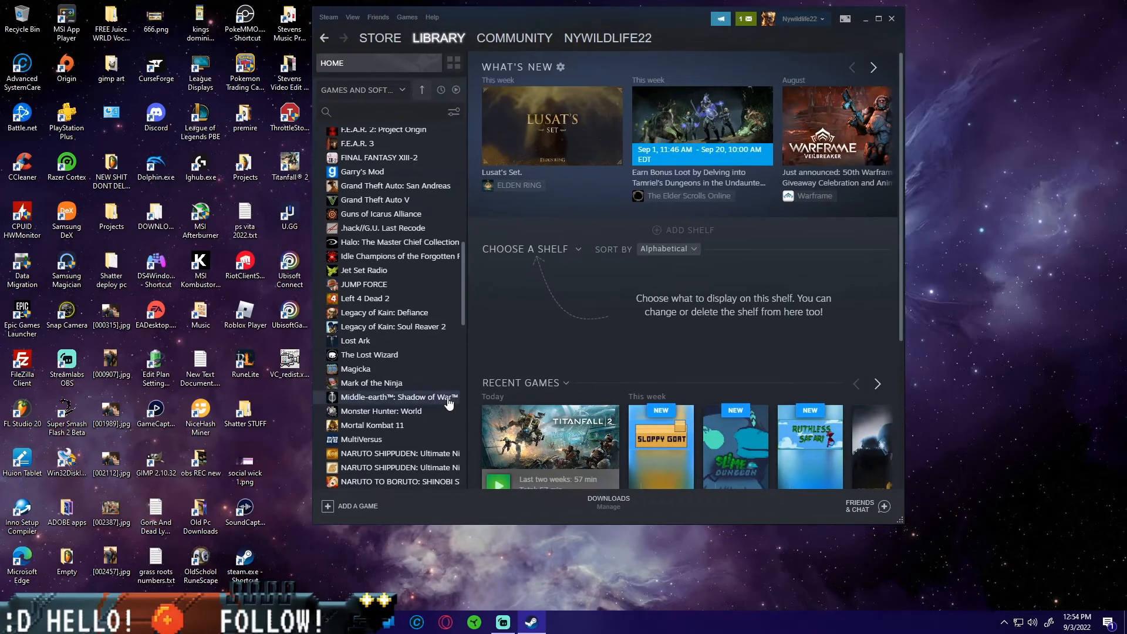
{"action": "scroll", "scroll_direction": "down", "scroll_amount": 3}
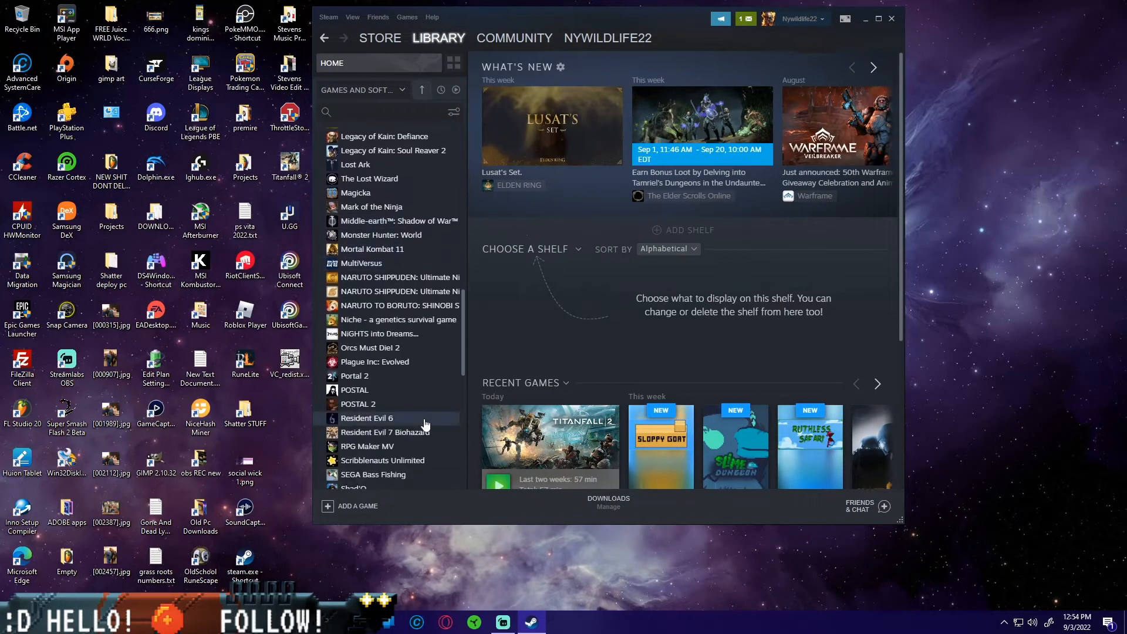
{"action": "scroll", "scroll_direction": "down", "scroll_amount": 3}
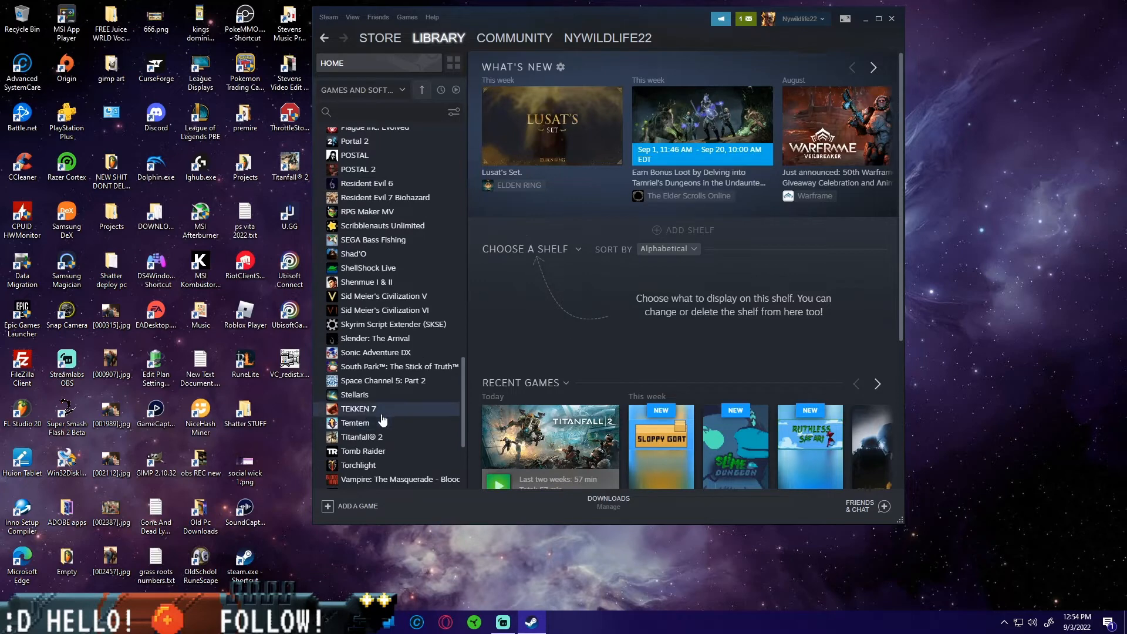
{"action": "left_click", "coordinate": [361, 436]}
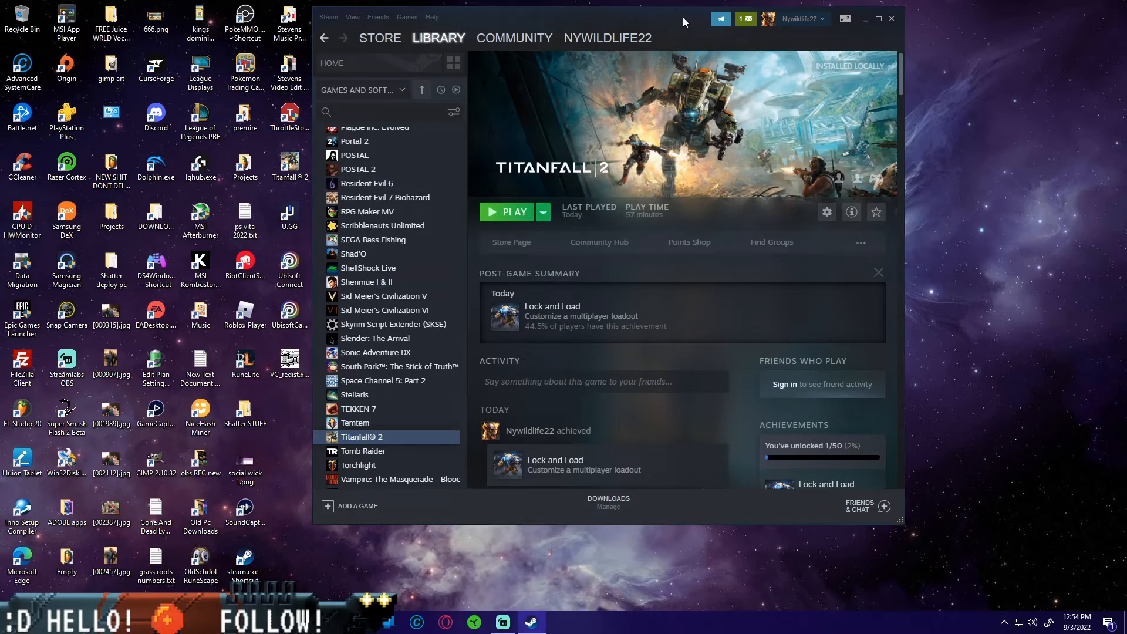
Step: Launch Titanfall 2 from its Steam library page
{"action": "left_click", "coordinate": [506, 212]}
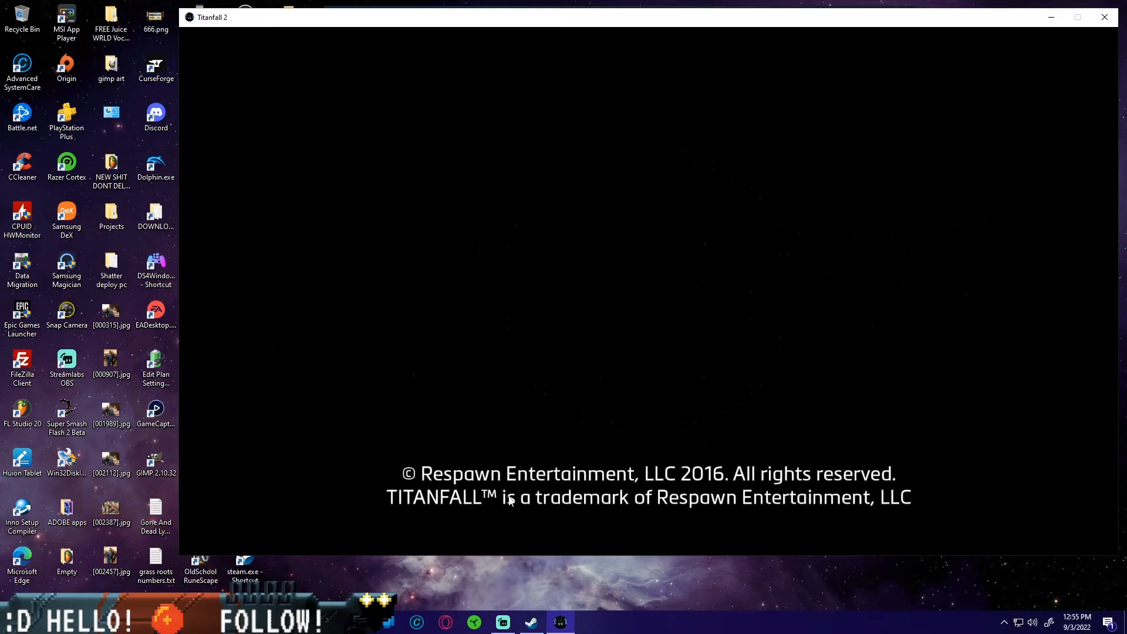
{"action": "mouse_move", "coordinate": [716, 249]}
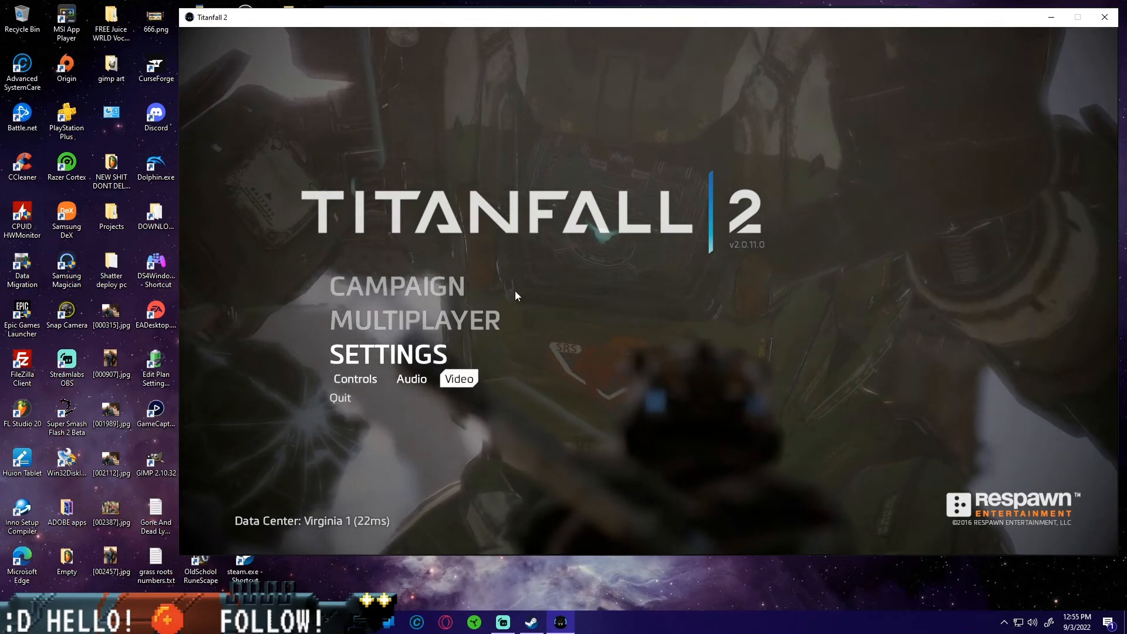
Step: From the main menu choose Multiplayer and launch standard multiplayer into the lobby
{"action": "left_click", "coordinate": [415, 320]}
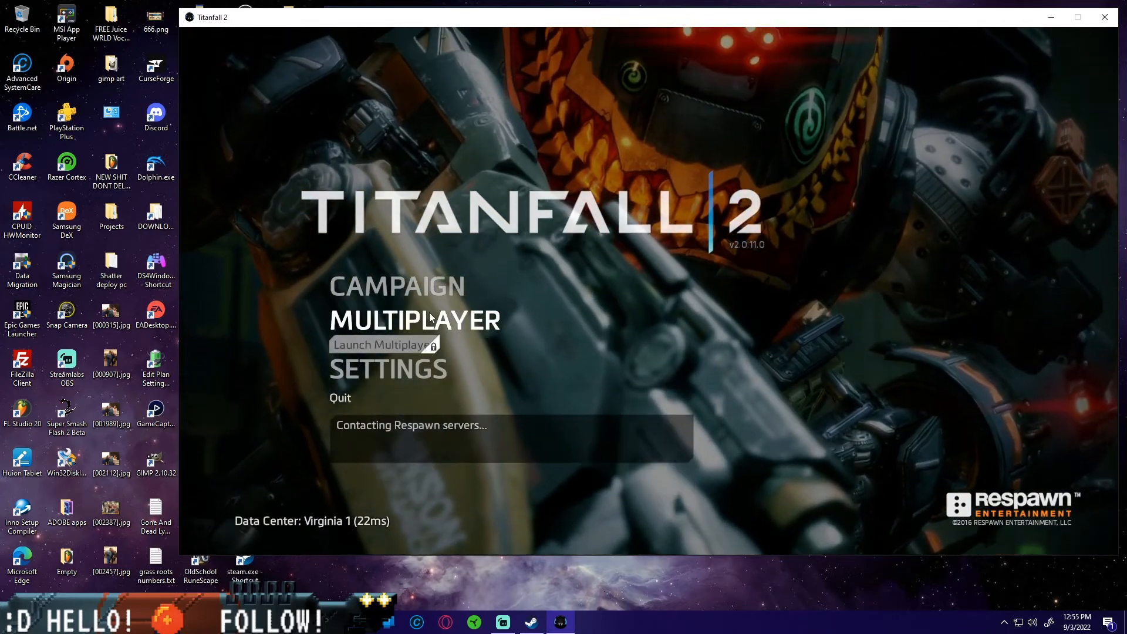
{"action": "left_click", "coordinate": [388, 369]}
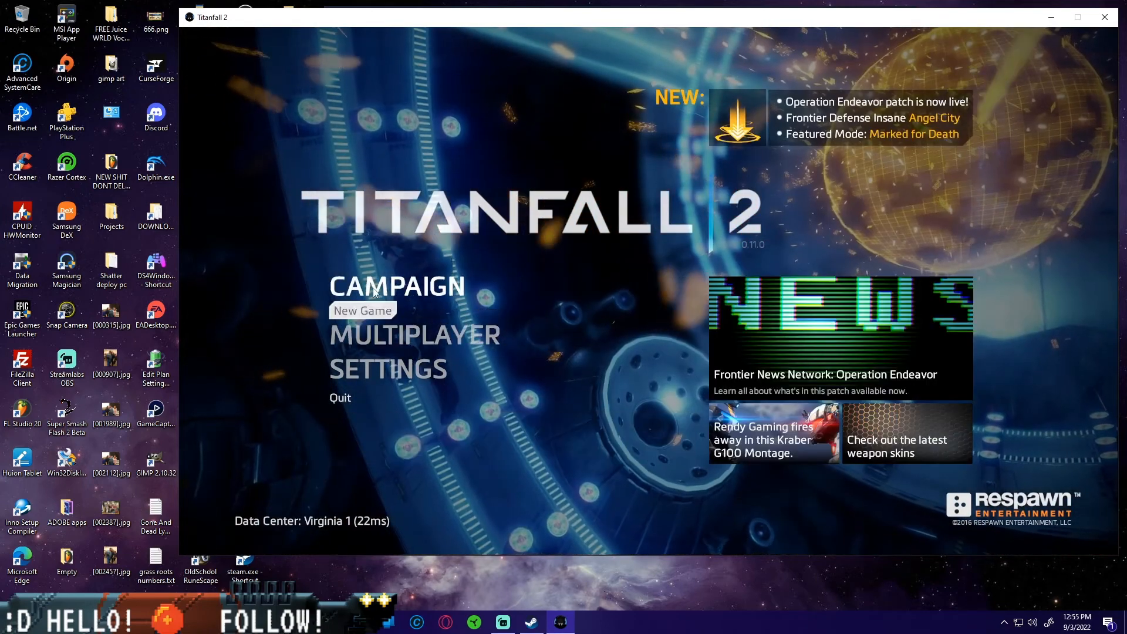
{"action": "left_click", "coordinate": [414, 319]}
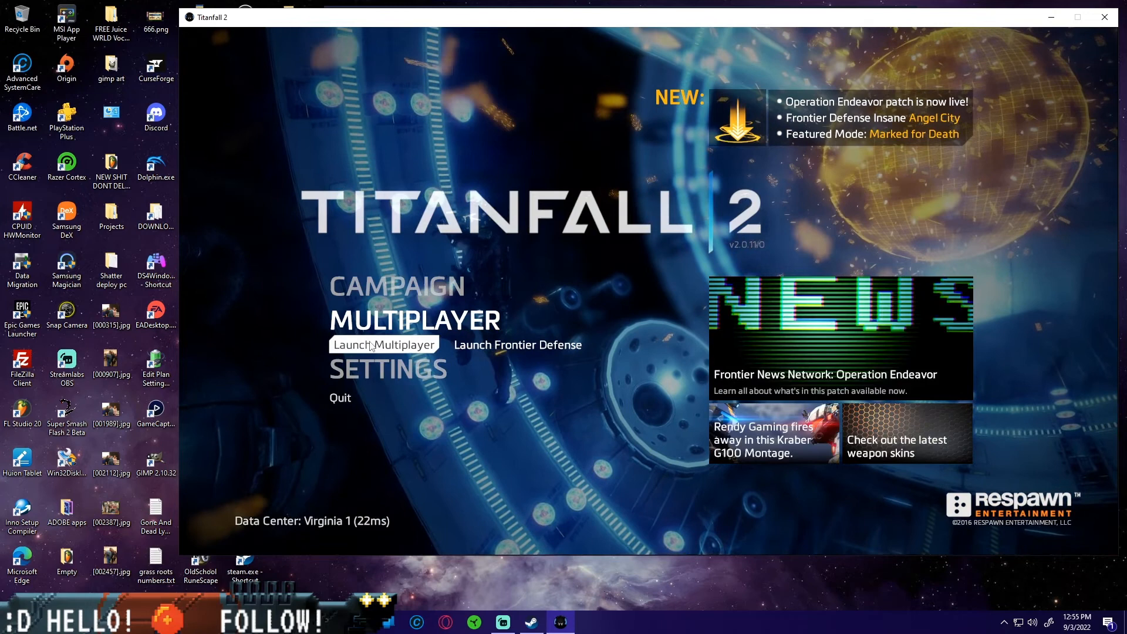
{"action": "left_click", "coordinate": [382, 344]}
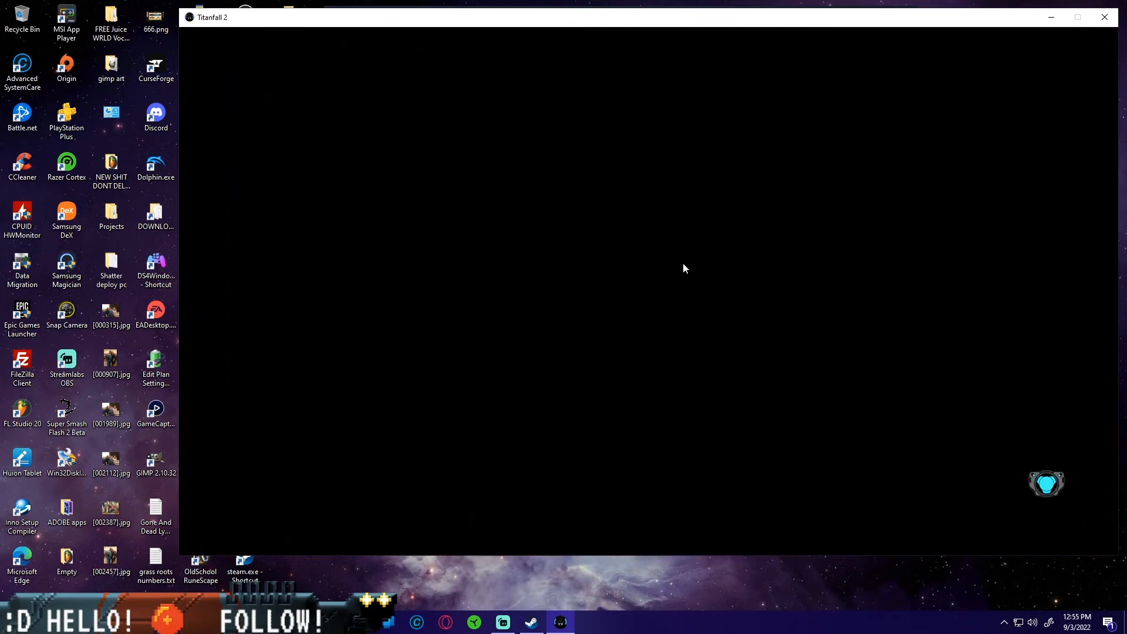
{"action": "mouse_move", "coordinate": [715, 258]}
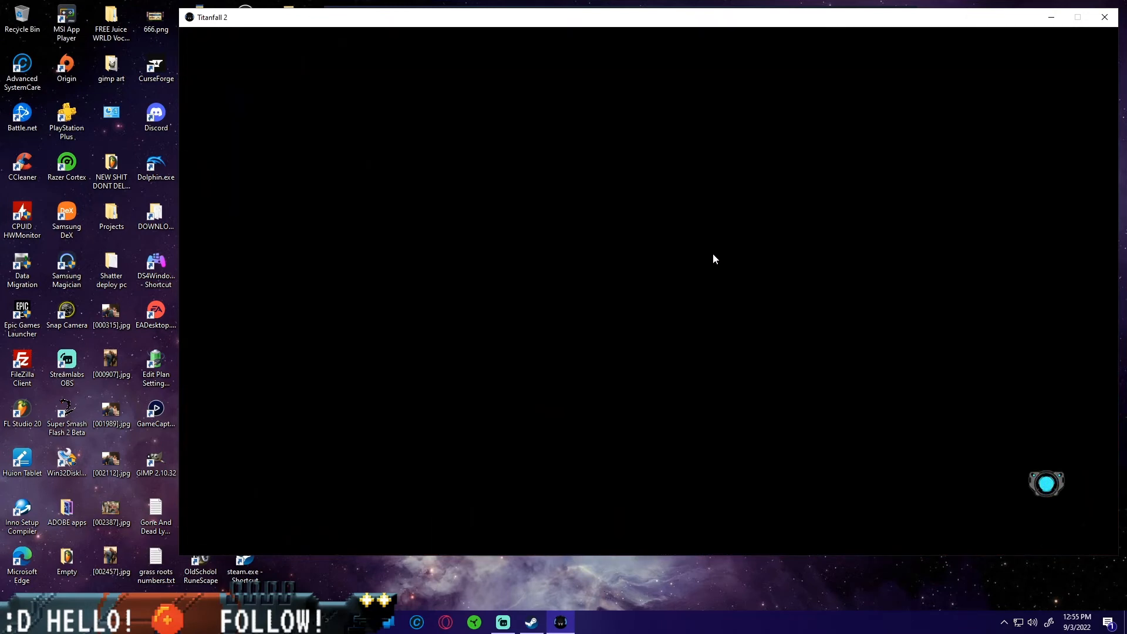
{"action": "mouse_move", "coordinate": [619, 302]}
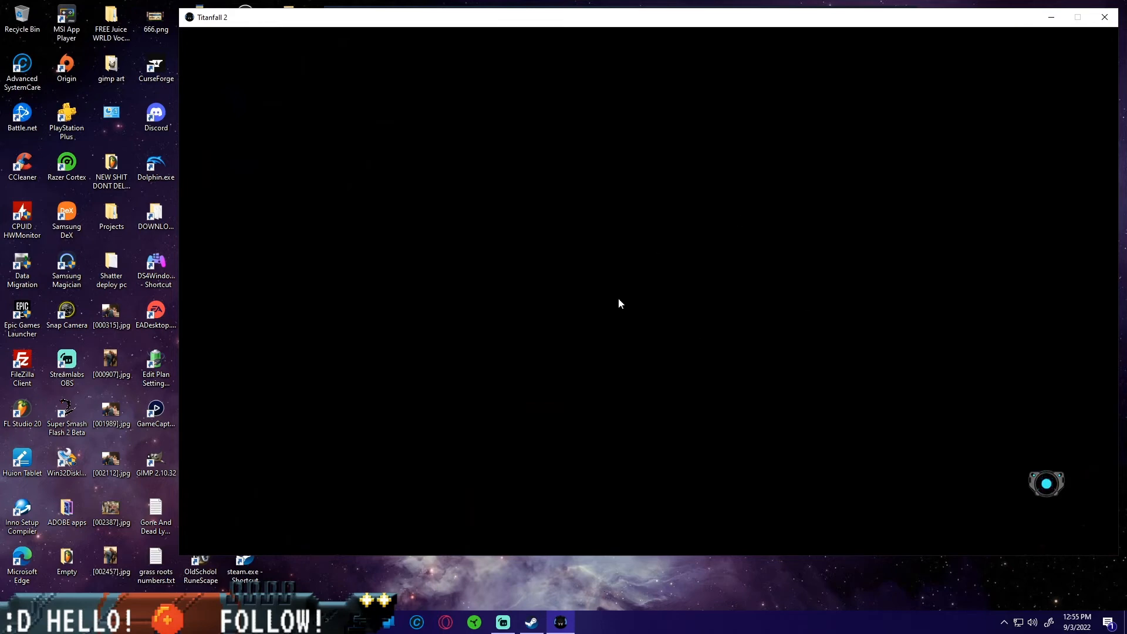
{"action": "mouse_move", "coordinate": [828, 189]}
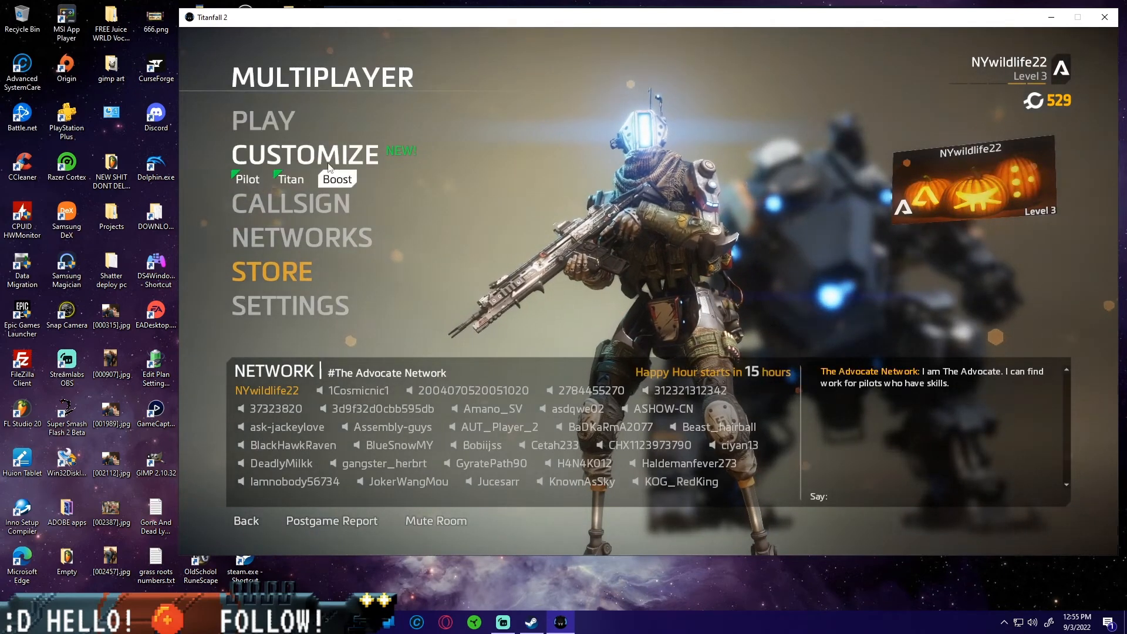
Step: Start matchmaking via Play > Find Game, accepting the playlist notice to begin searching
{"action": "left_click", "coordinate": [263, 120]}
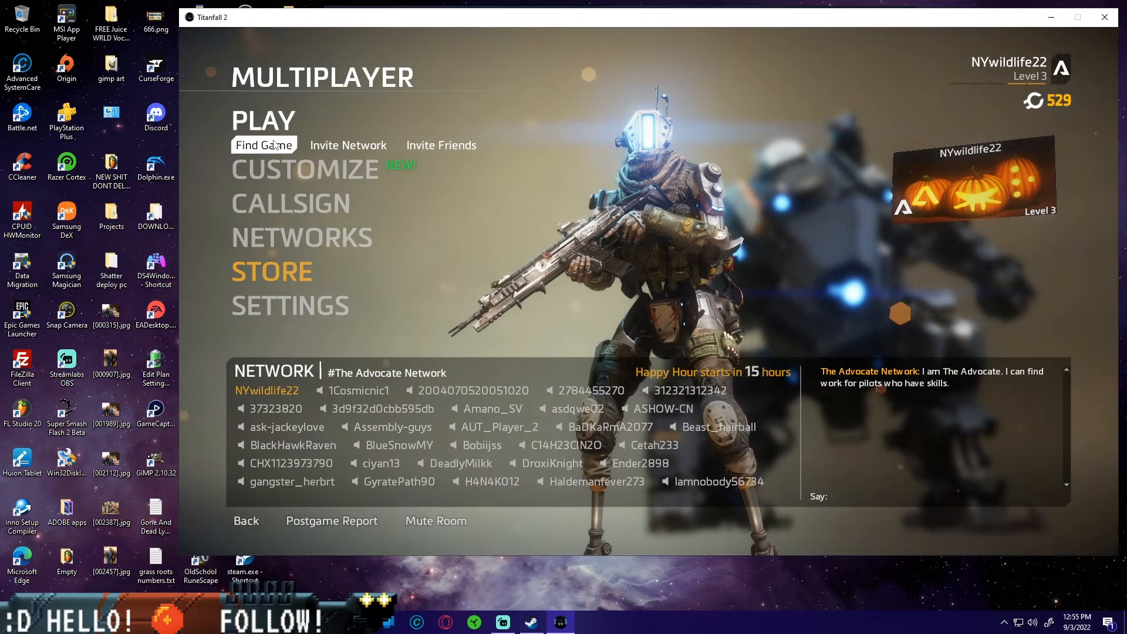
{"action": "left_click", "coordinate": [263, 145]}
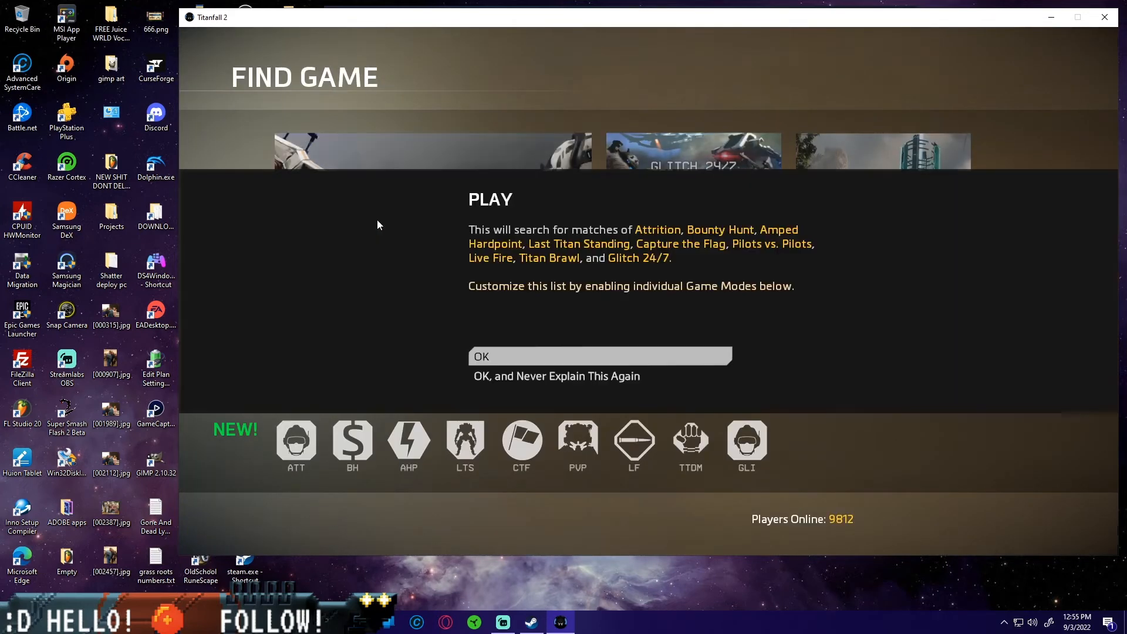
{"action": "left_click", "coordinate": [600, 355]}
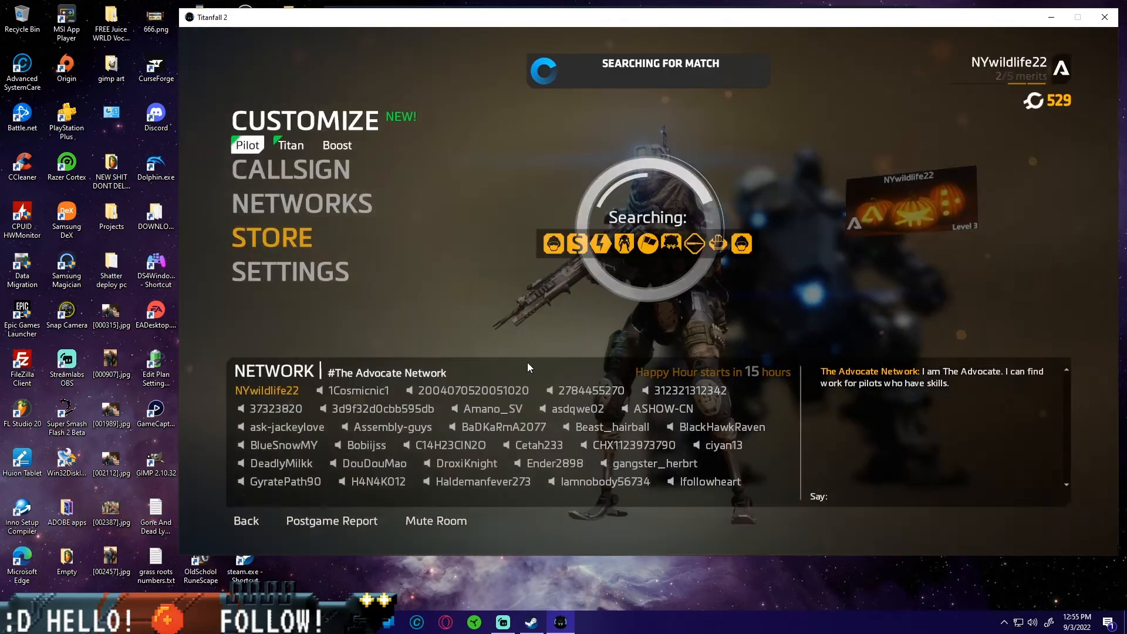
Step: Glance at the settings options while searching, then bring the Steam library back to front
{"action": "left_click", "coordinate": [291, 169]}
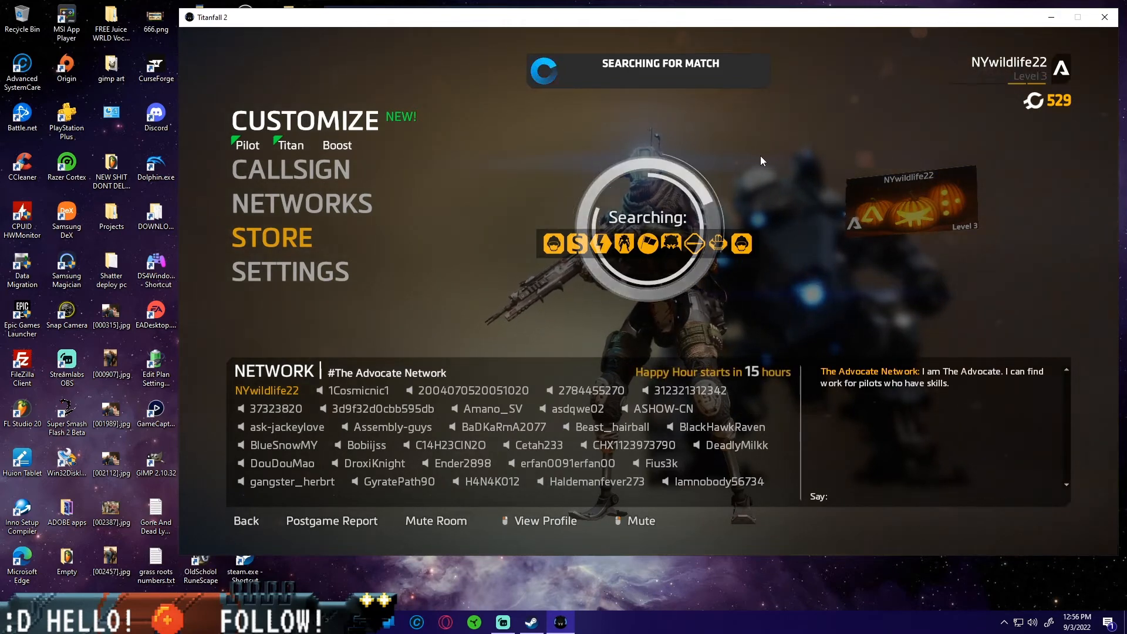
{"action": "left_click", "coordinate": [301, 203]}
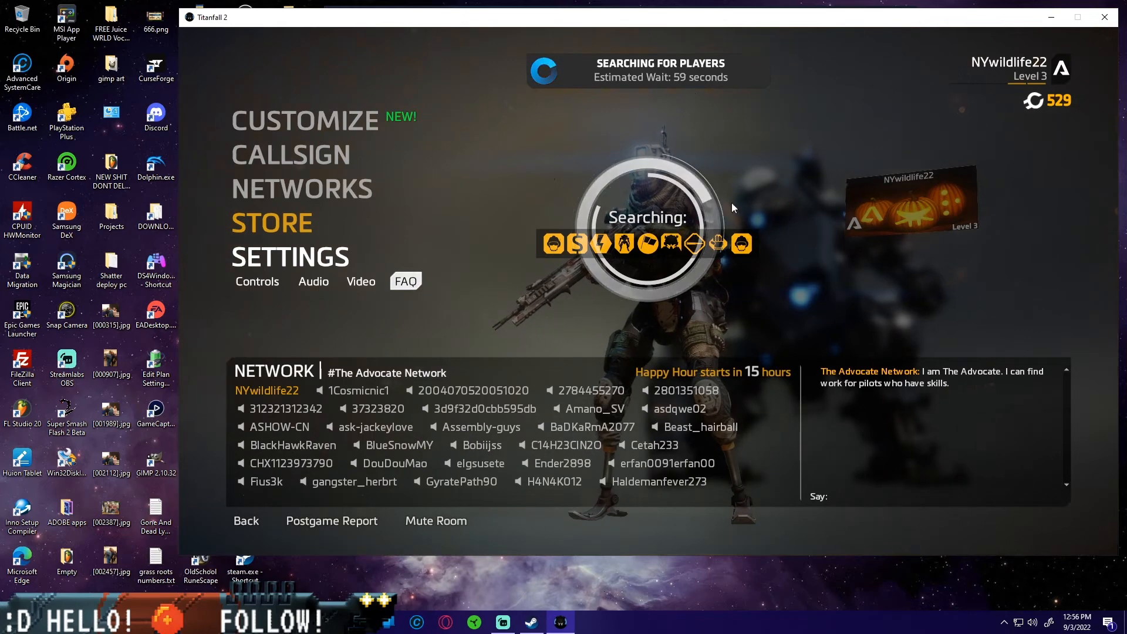
{"action": "left_click", "coordinate": [530, 622]}
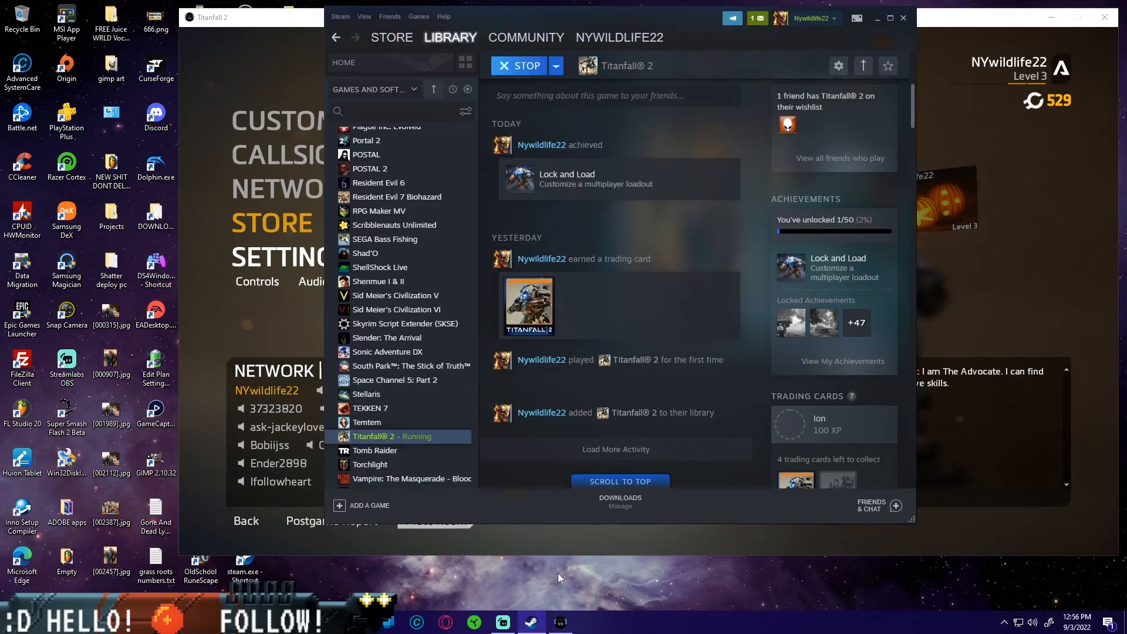
Step: Browse the Steam store's featured offers, then close the Steam window to reveal the match search
{"action": "left_click", "coordinate": [391, 37]}
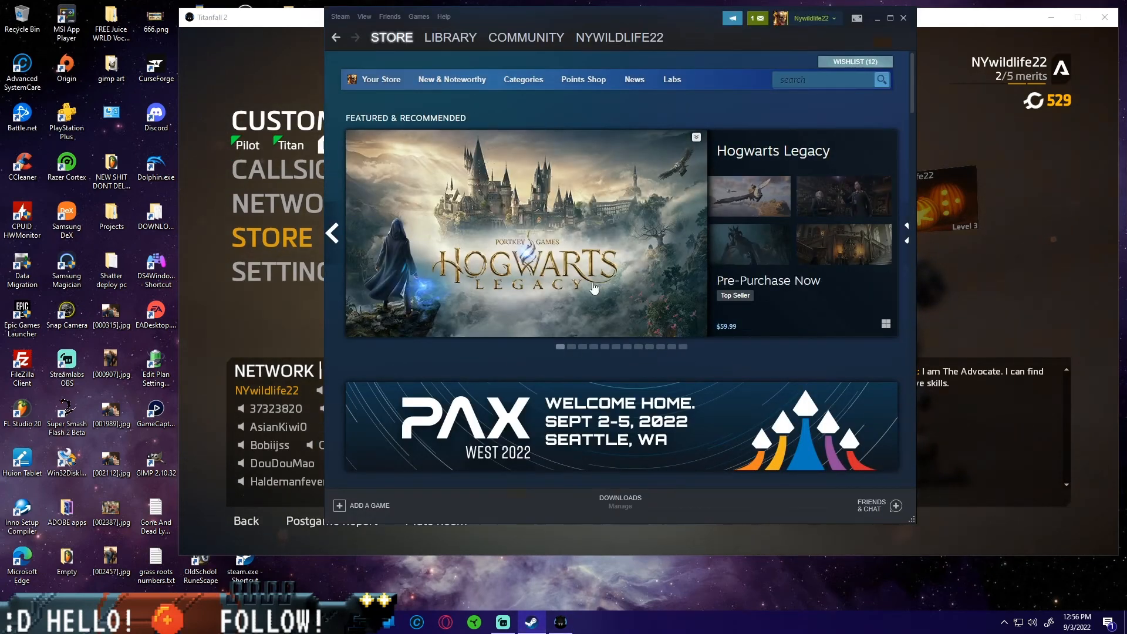
{"action": "scroll", "scroll_direction": "down", "scroll_amount": 3}
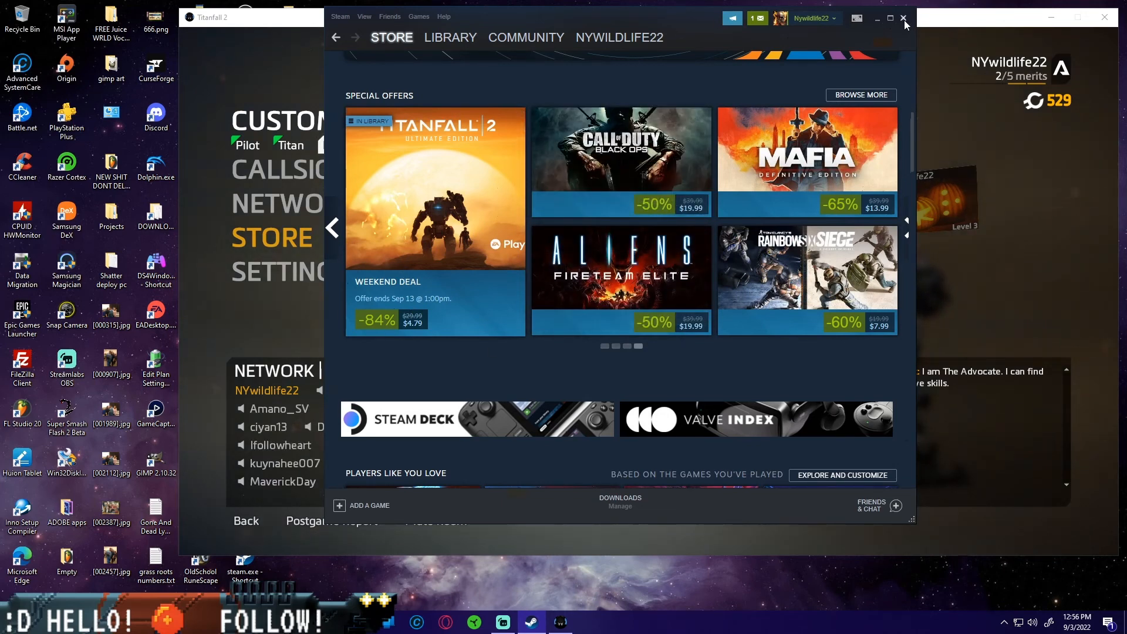
{"action": "left_click", "coordinate": [904, 17]}
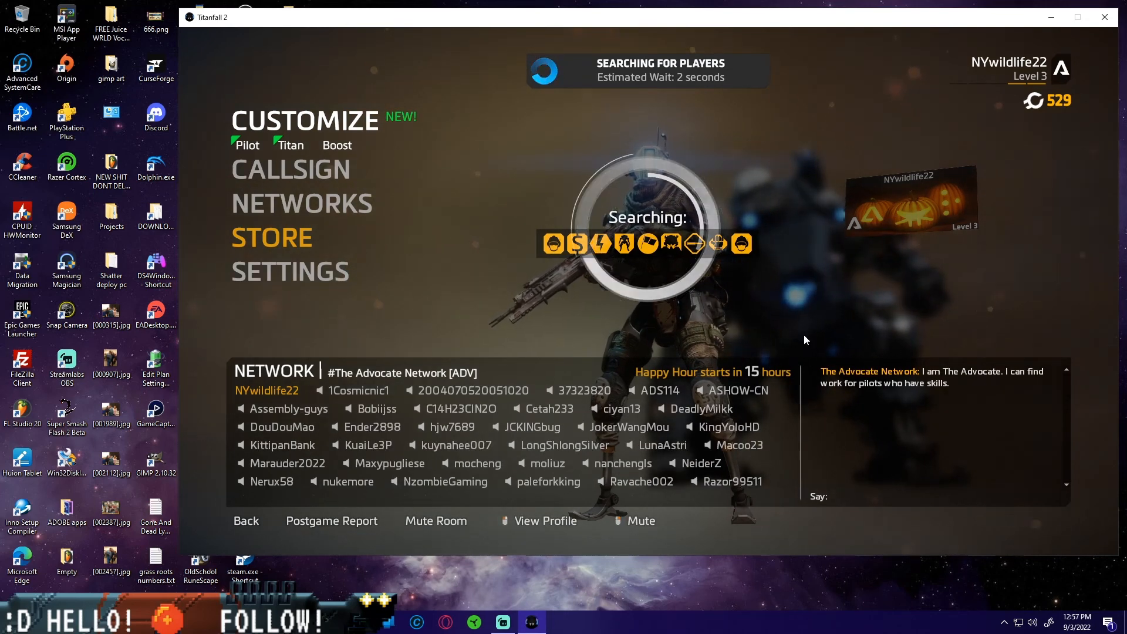
{"action": "left_click", "coordinate": [290, 169]}
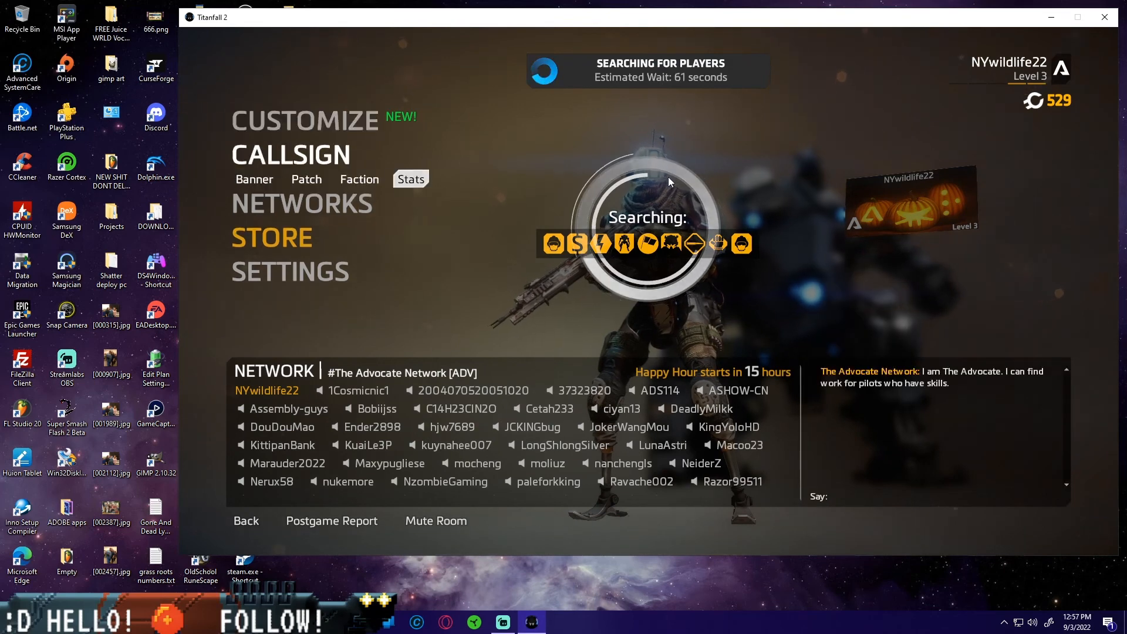
{"action": "left_click", "coordinate": [290, 257]}
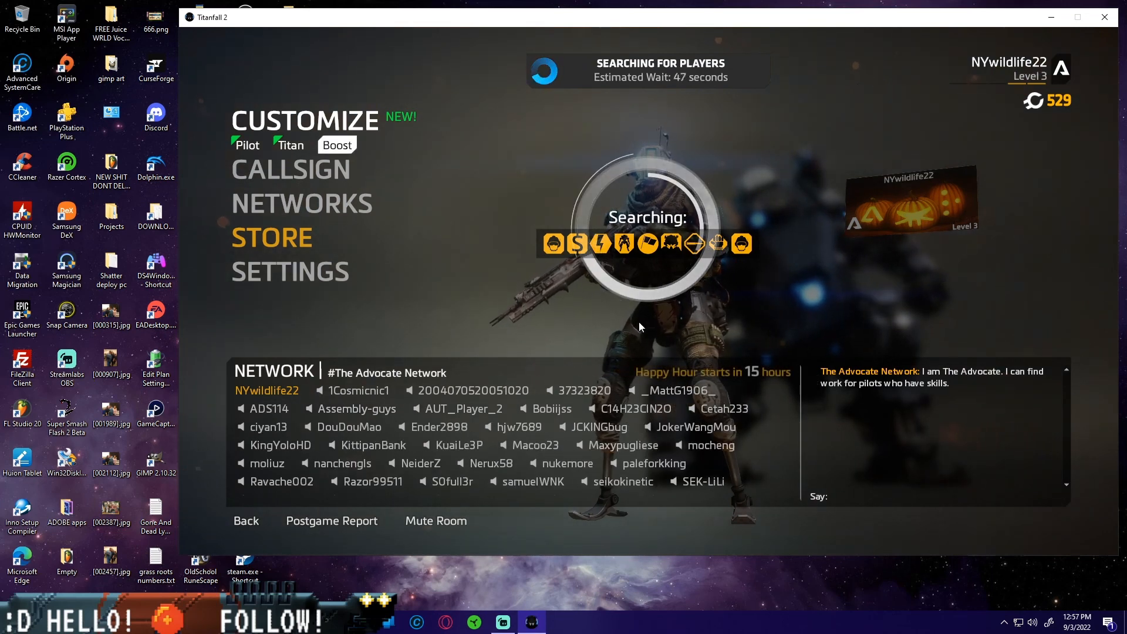
{"action": "mouse_move", "coordinate": [725, 277]}
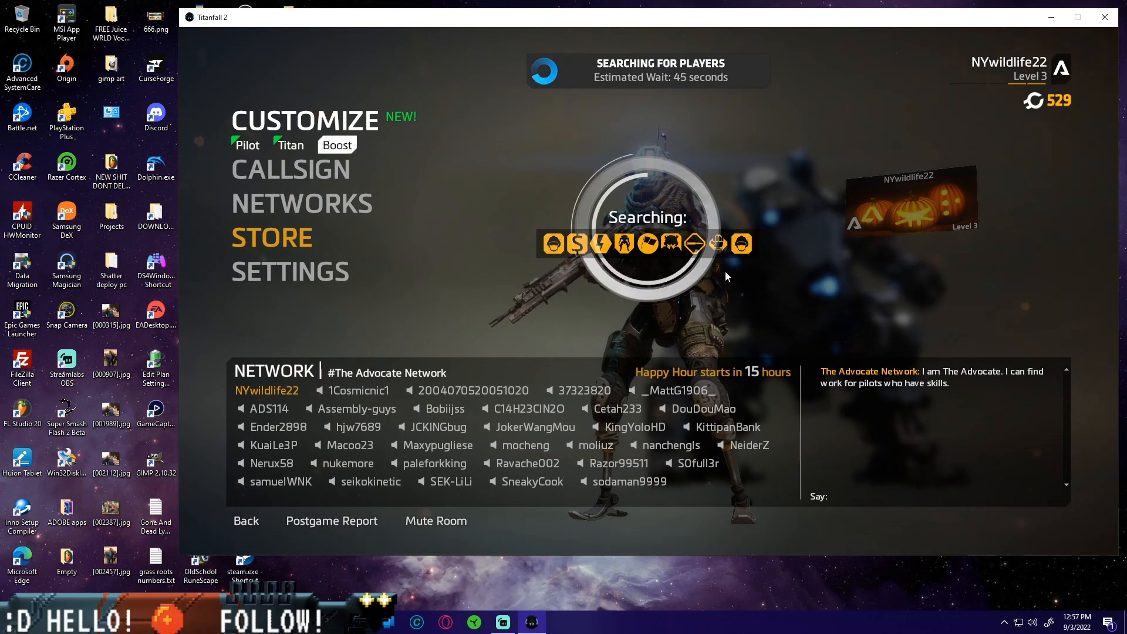